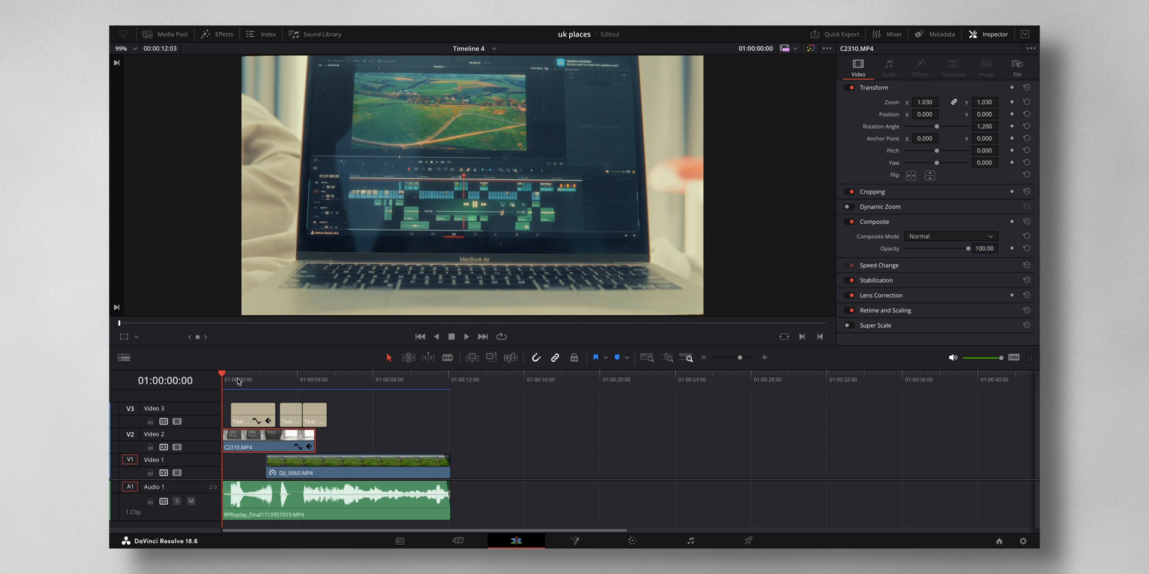
Step: Preview the edit's laptop-closing moment and drone shot, then bring up the first laptop clip's grade on the Color page
left_click(190, 501)
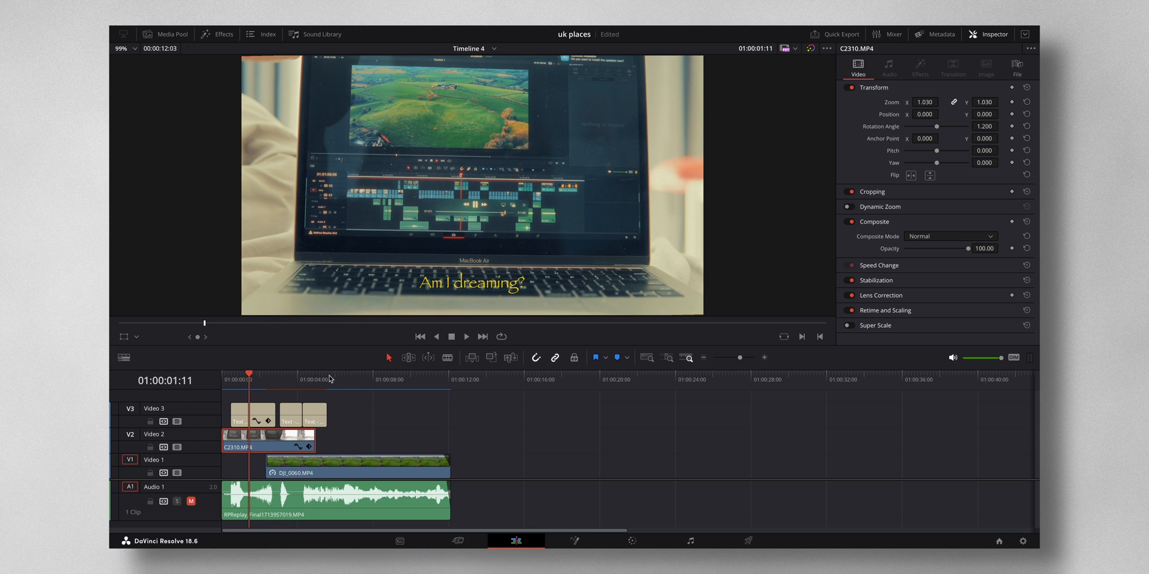
left_click(387, 374)
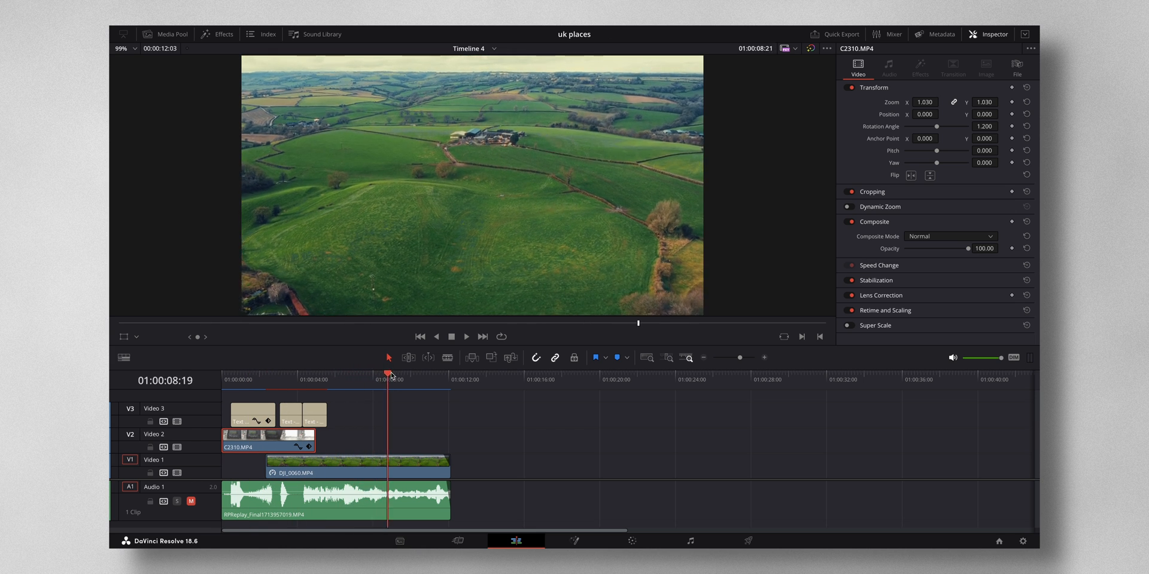
left_click(327, 374)
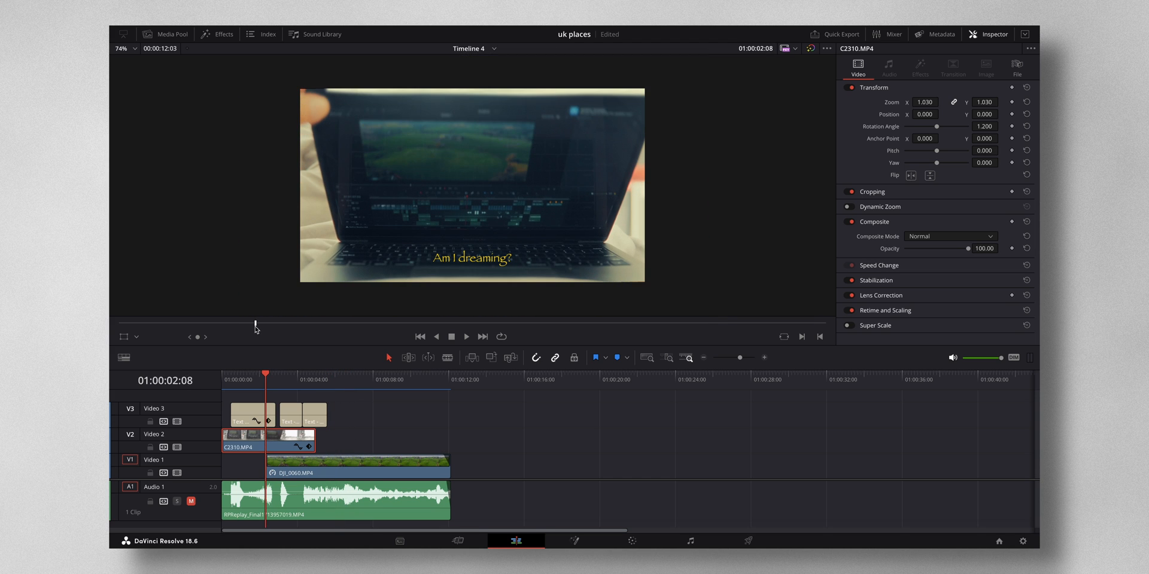
mouse_move(360, 94)
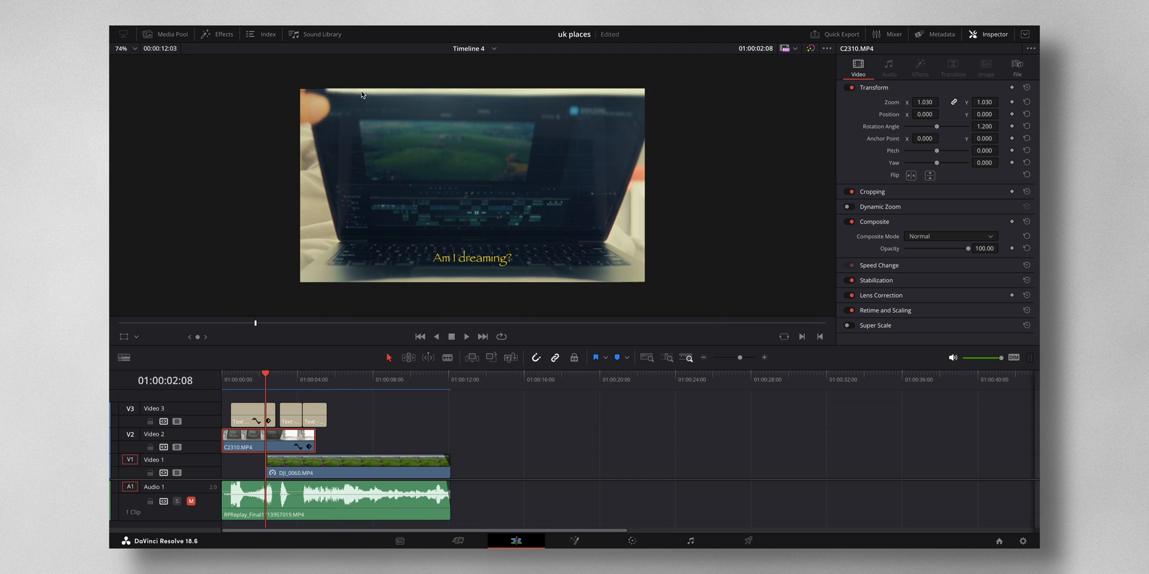
mouse_move(513, 99)
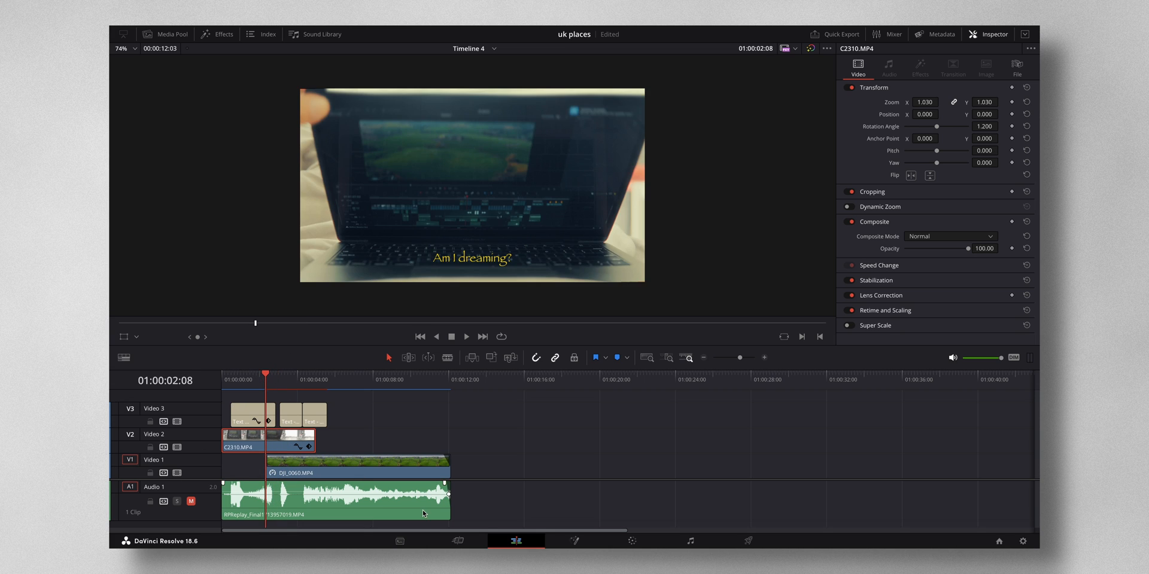
left_click(632, 541)
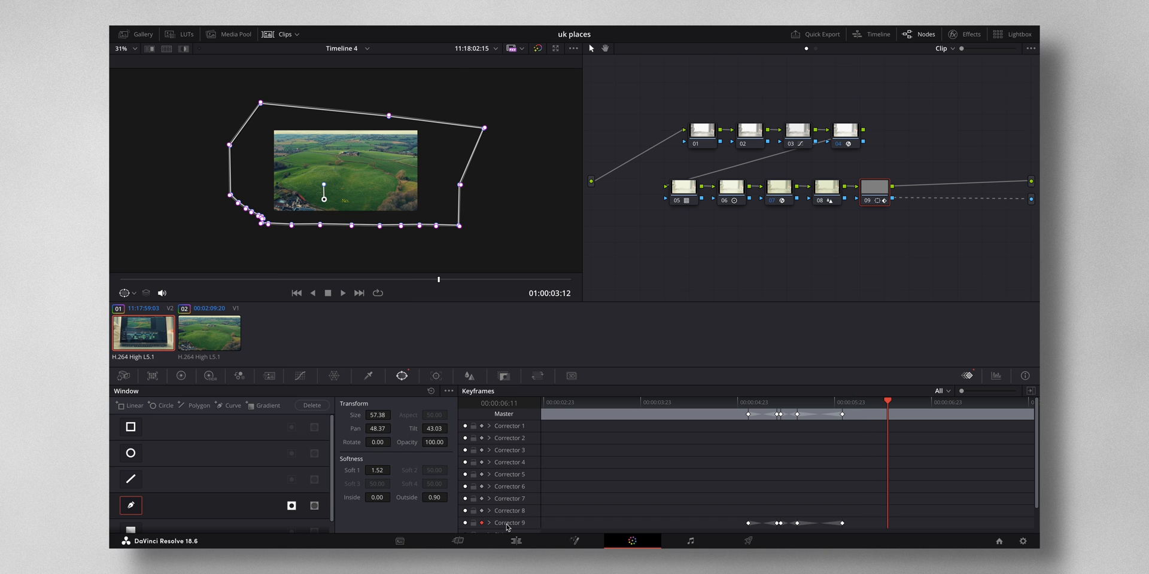
Step: Back on the Edit page, cue up the second laptop clip stacked over the second DJI_0060 drone clip around 20 s
left_click(516, 541)
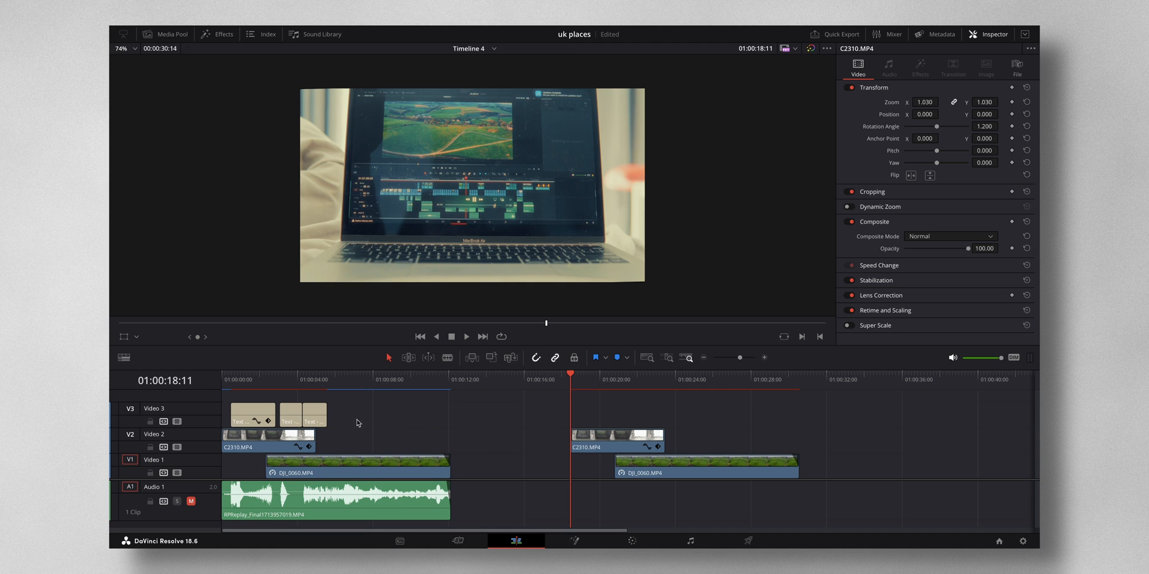
mouse_move(575, 375)
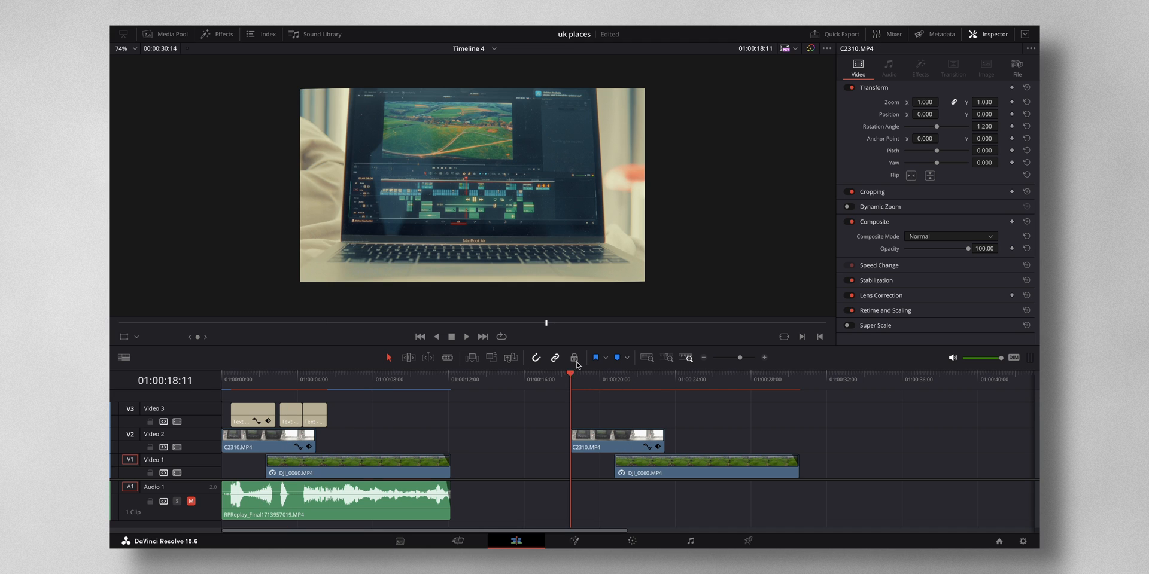
left_click(465, 336)
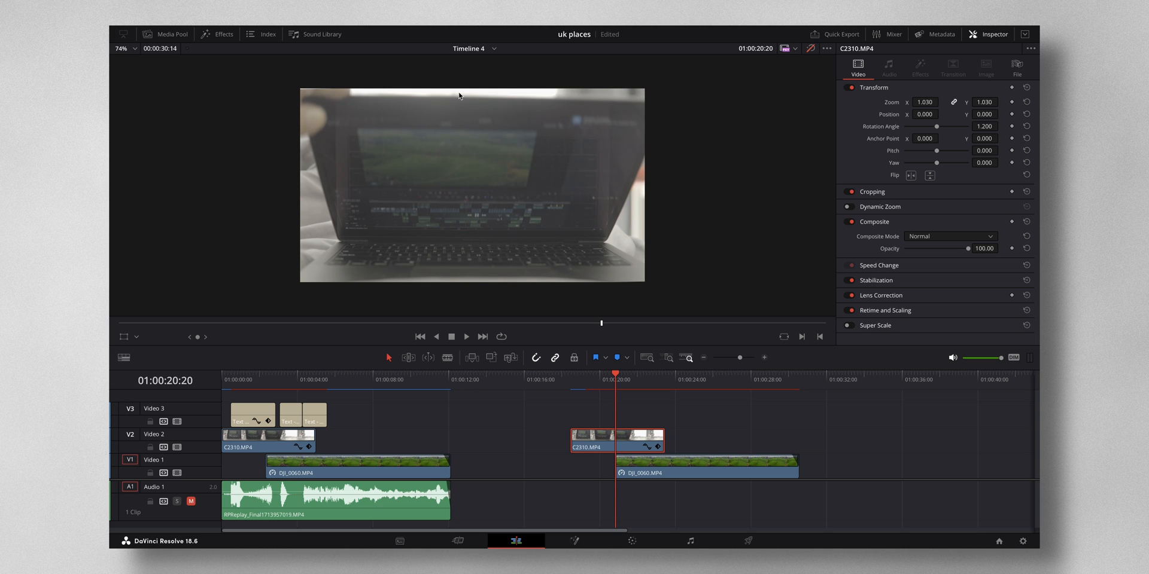
mouse_move(612, 273)
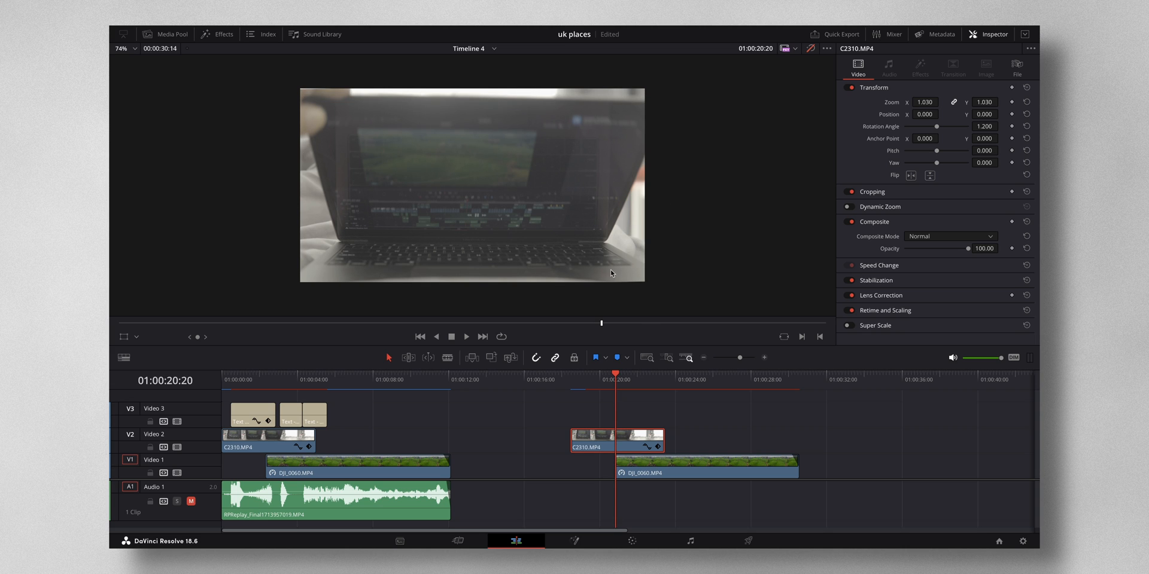
mouse_move(639, 226)
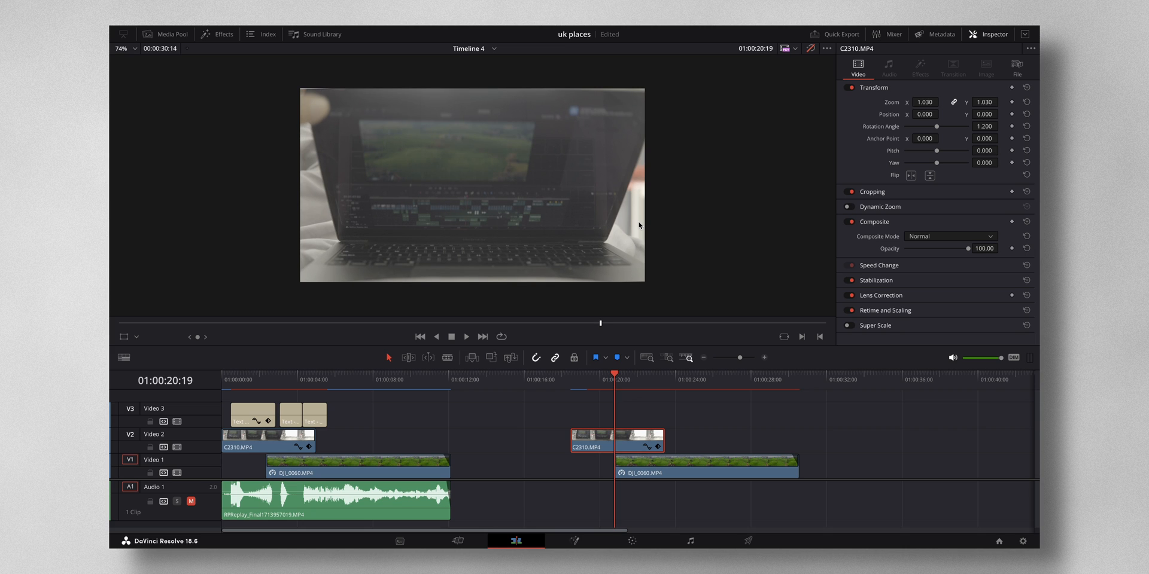
mouse_move(627, 93)
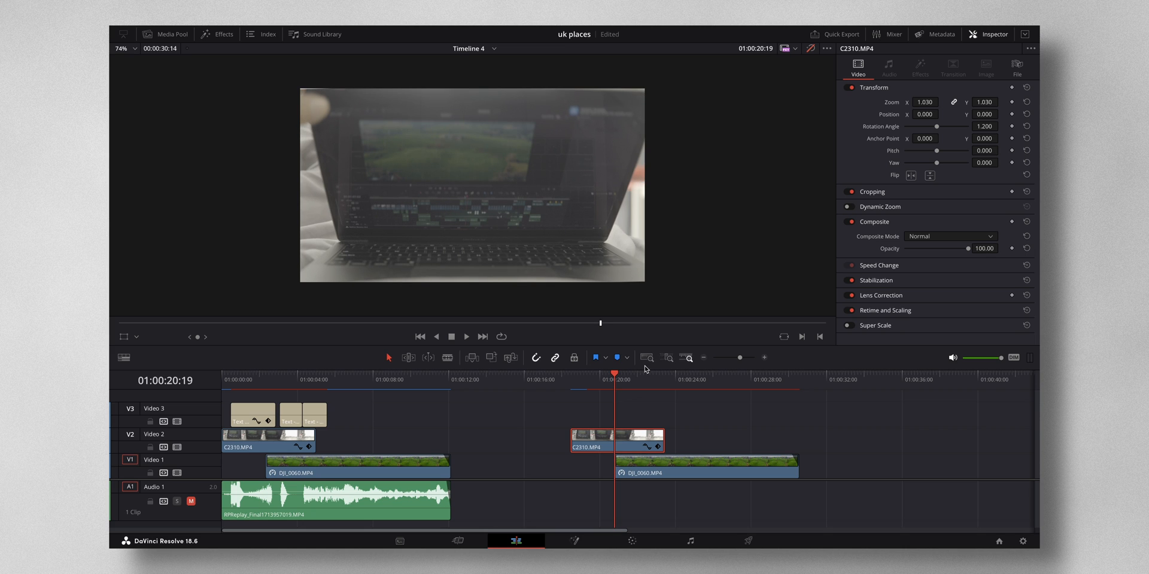
left_click(705, 467)
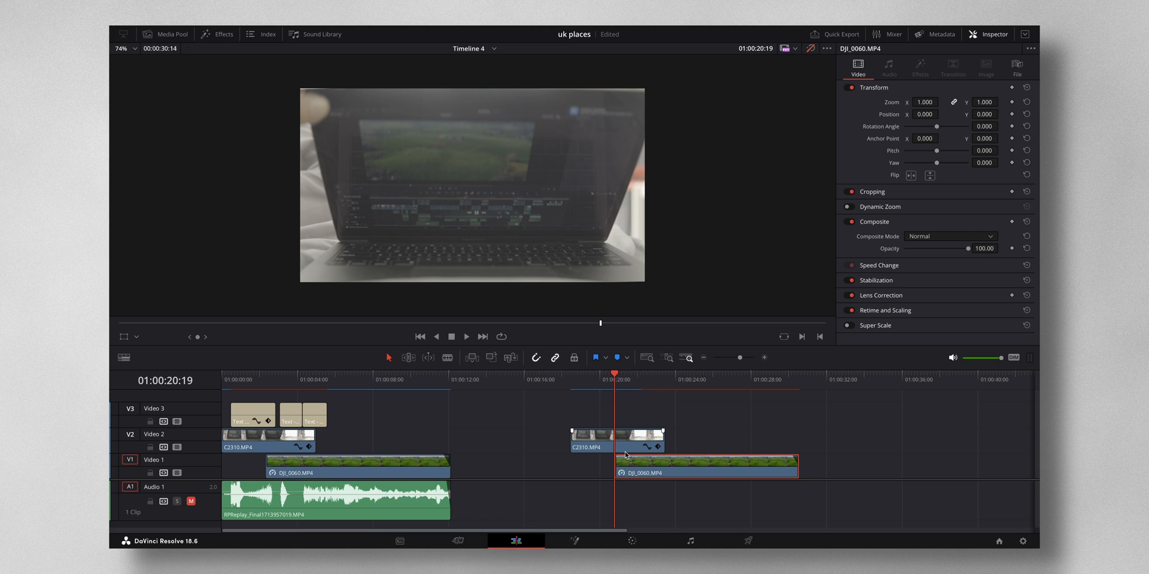
mouse_move(639, 516)
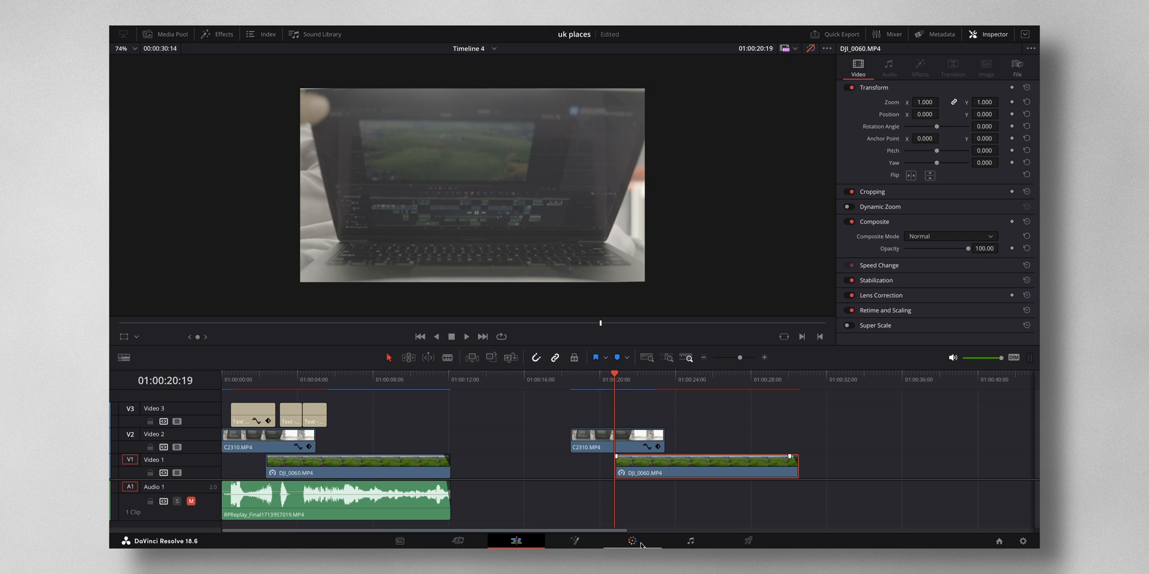
Step: In the second laptop clip's grade, add serial node 09 after node 08 and shift it right
left_click(632, 541)
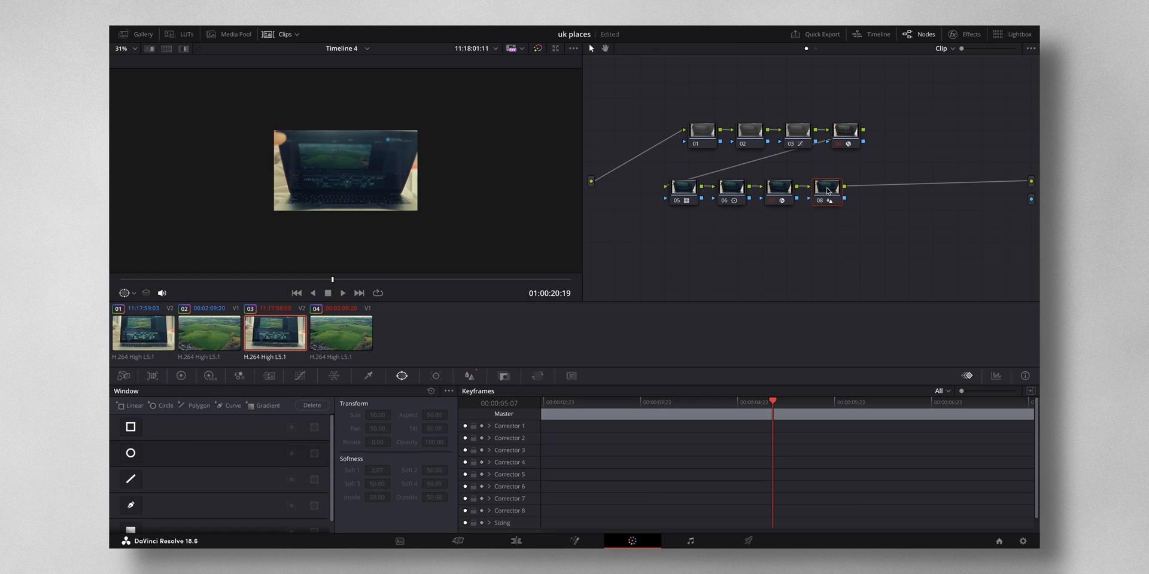
mouse_move(735, 88)
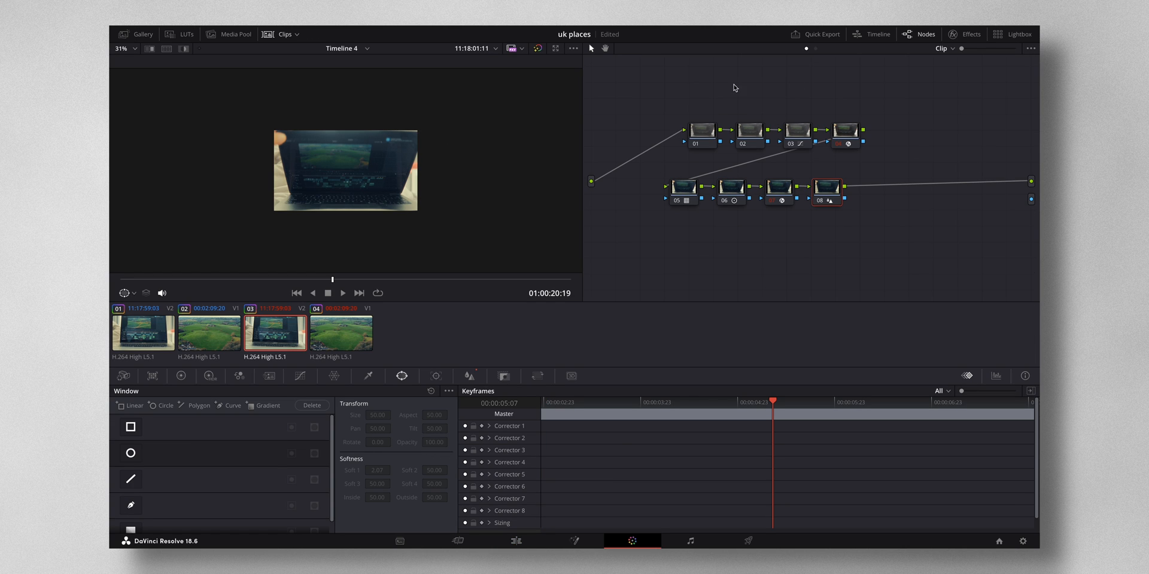
left_click(818, 187)
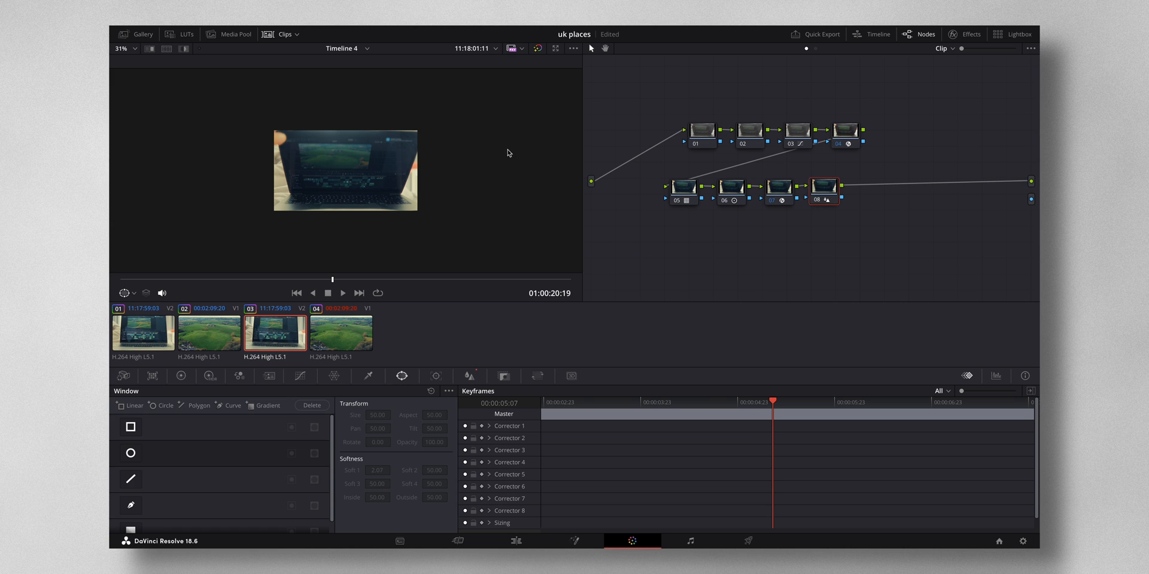
mouse_move(821, 202)
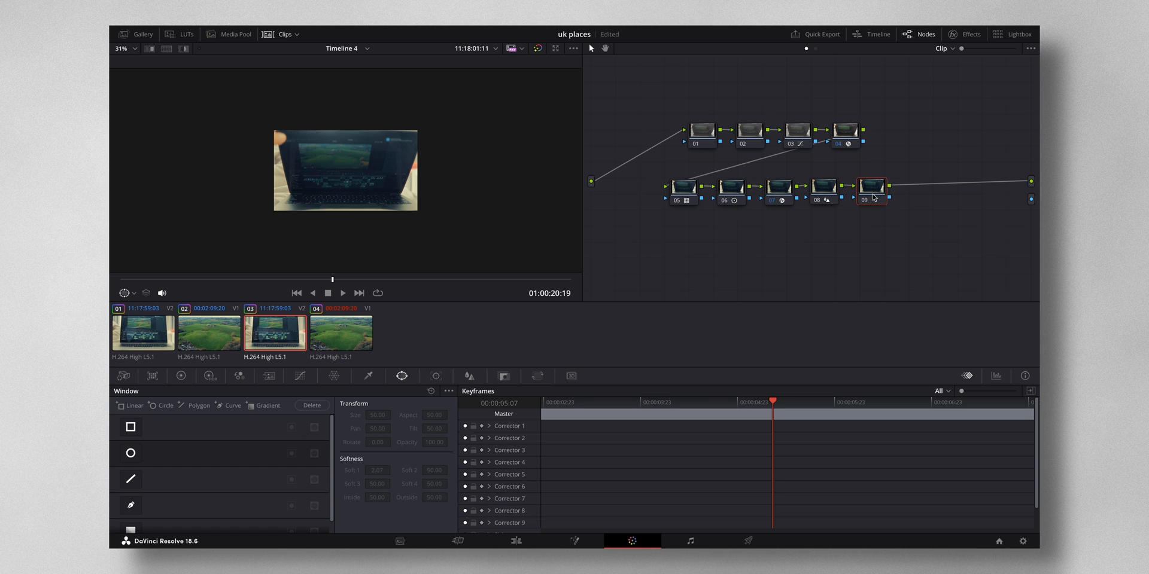
left_click_drag(873, 187, 916, 187)
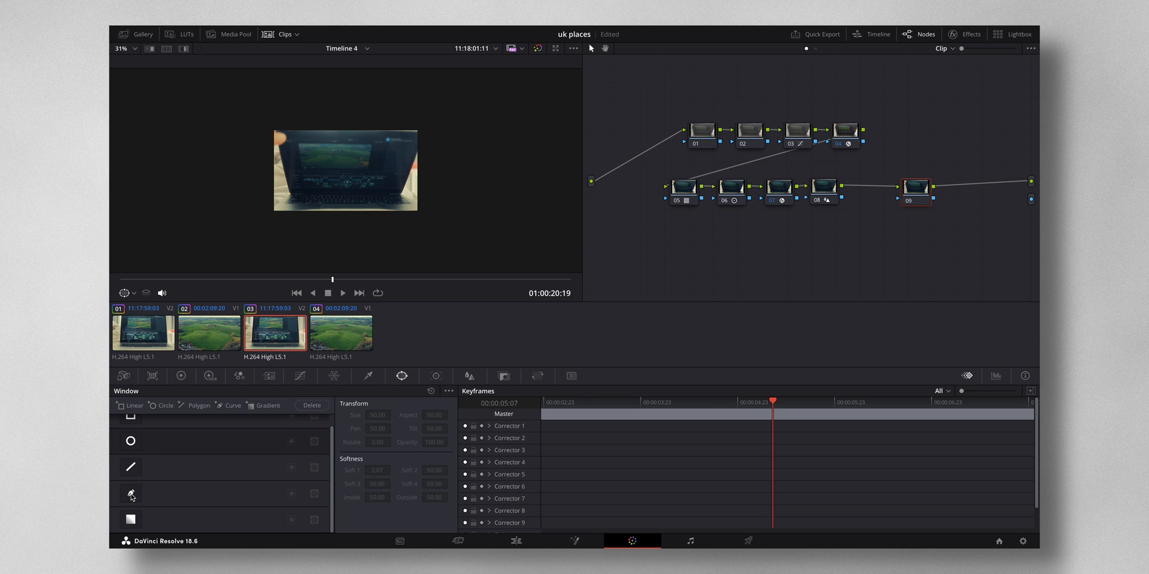
Step: Draw a Pen window on node 09 along the laptop lid's top edge, left corner to right side, inverted to isolate the laptop
left_click(131, 494)
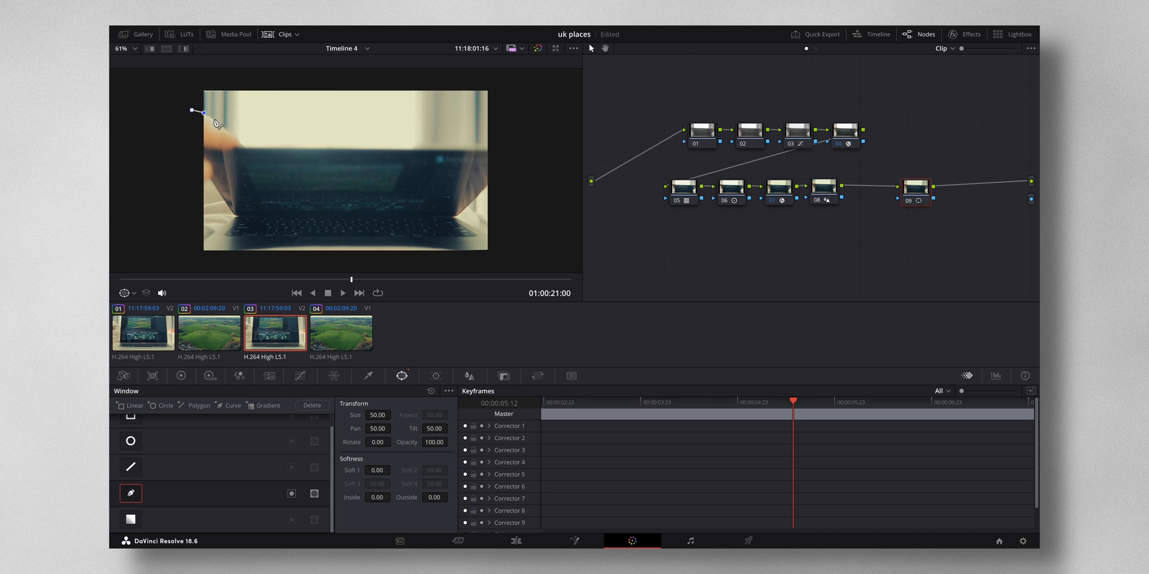
left_click_drag(201, 114, 363, 150)
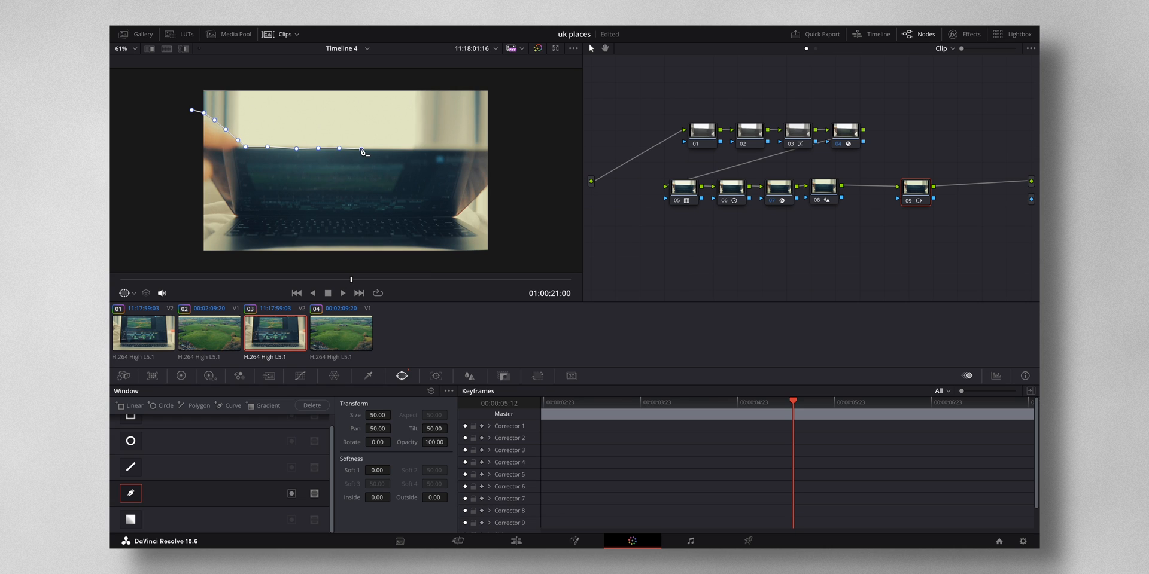
left_click_drag(341, 148, 384, 148)
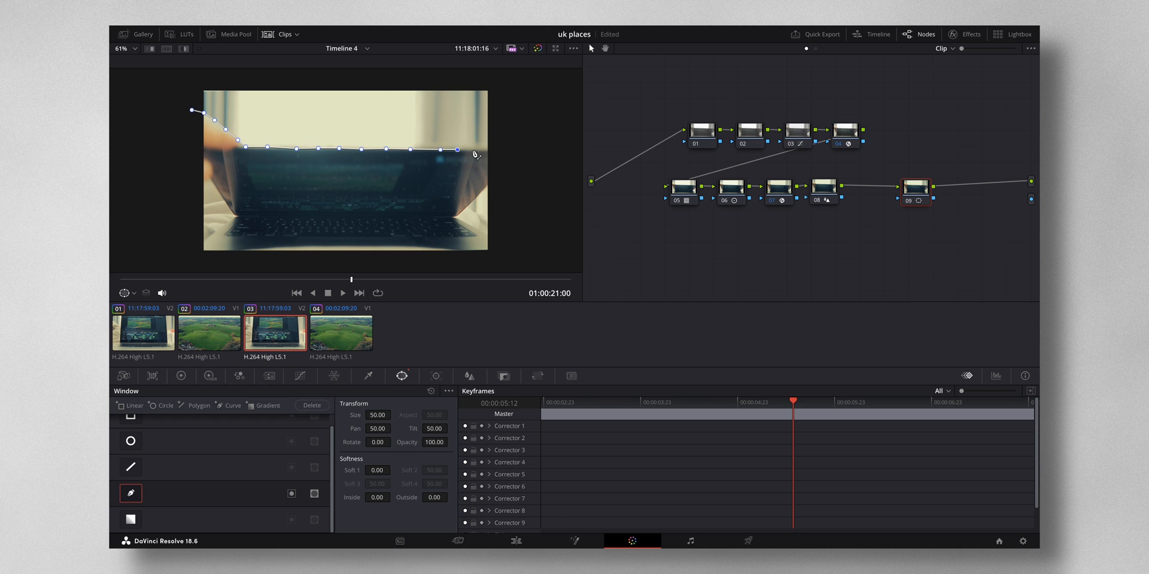
left_click_drag(459, 151, 504, 152)
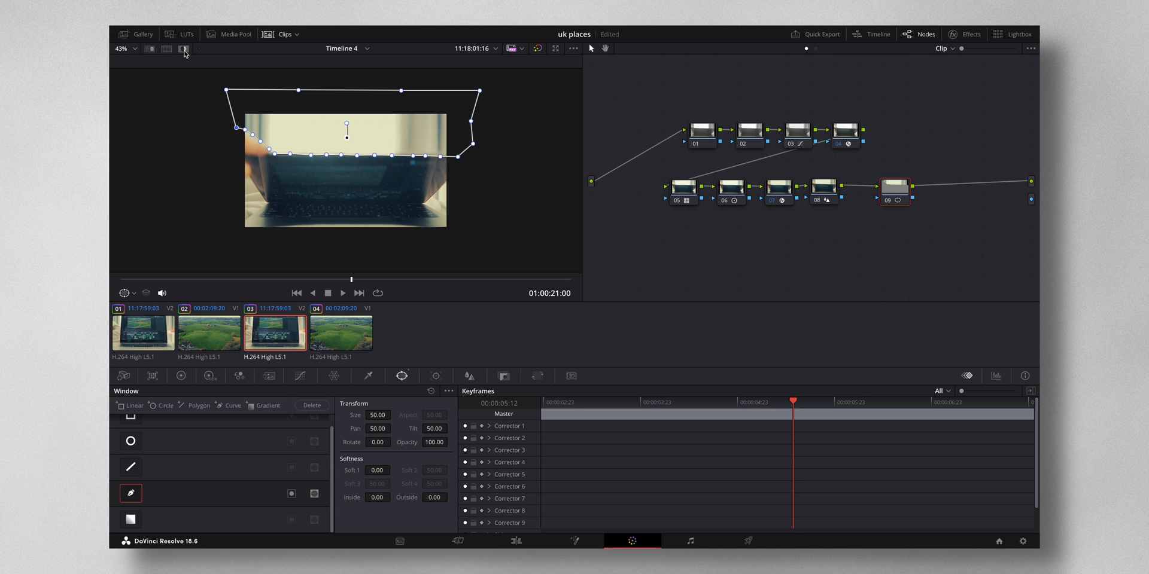
mouse_move(184, 49)
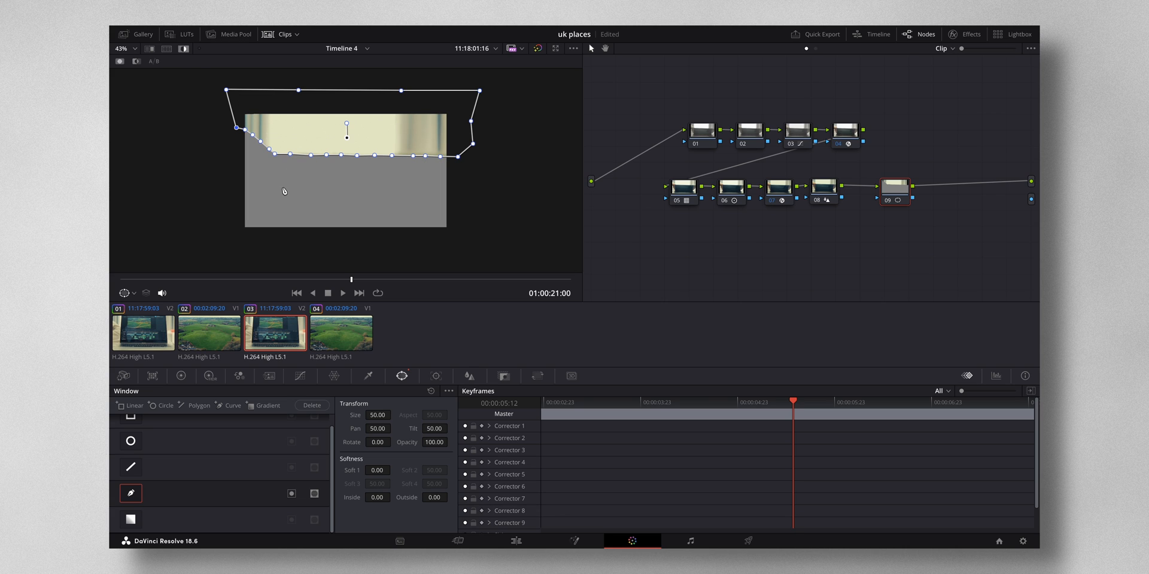
mouse_move(309, 140)
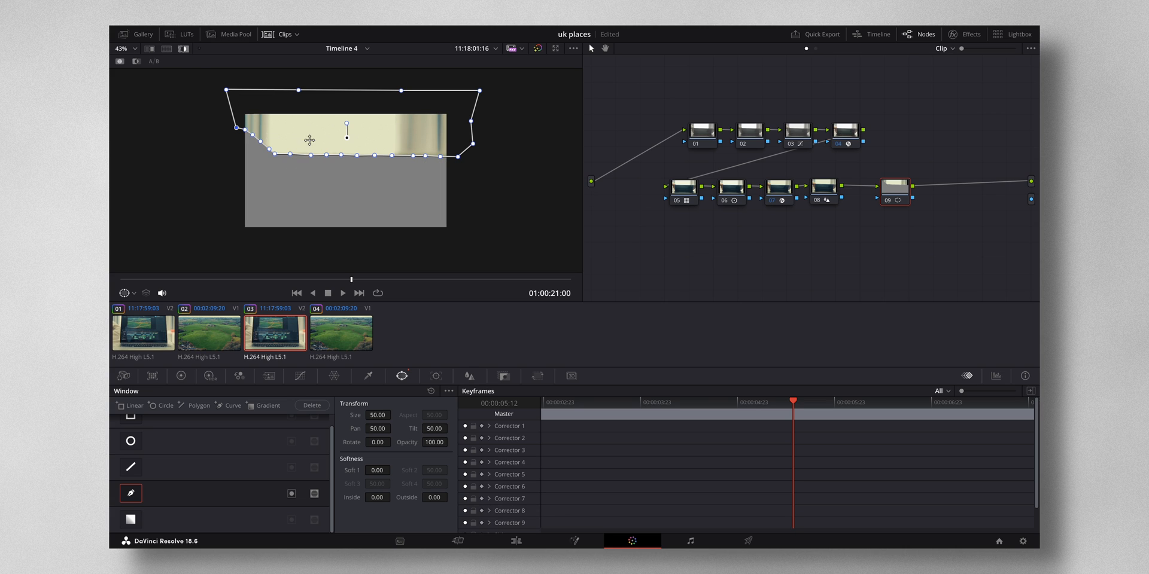
mouse_move(321, 187)
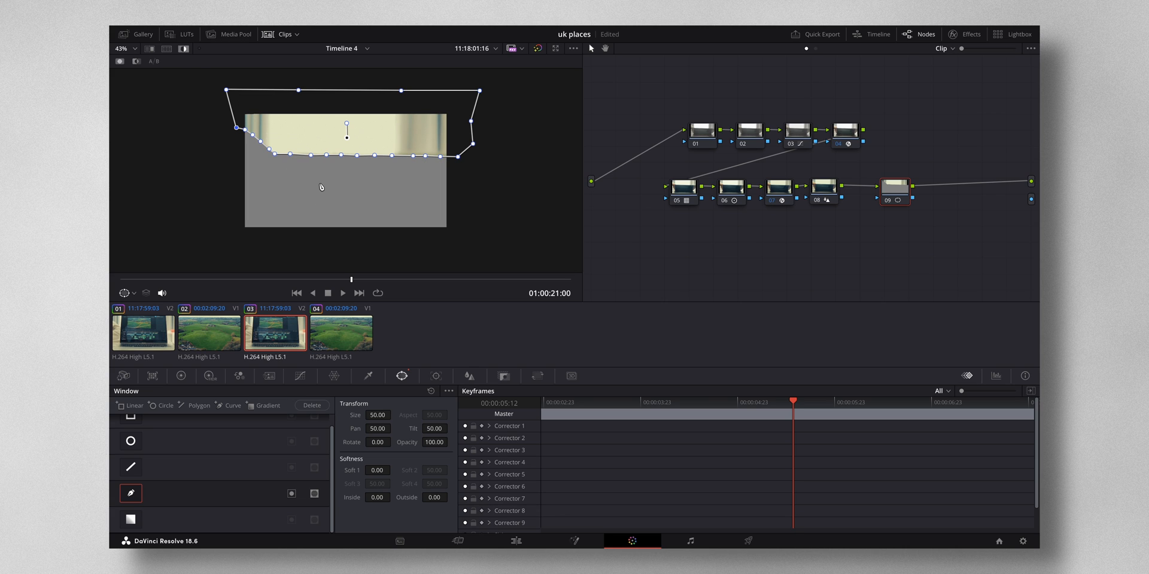
mouse_move(380, 138)
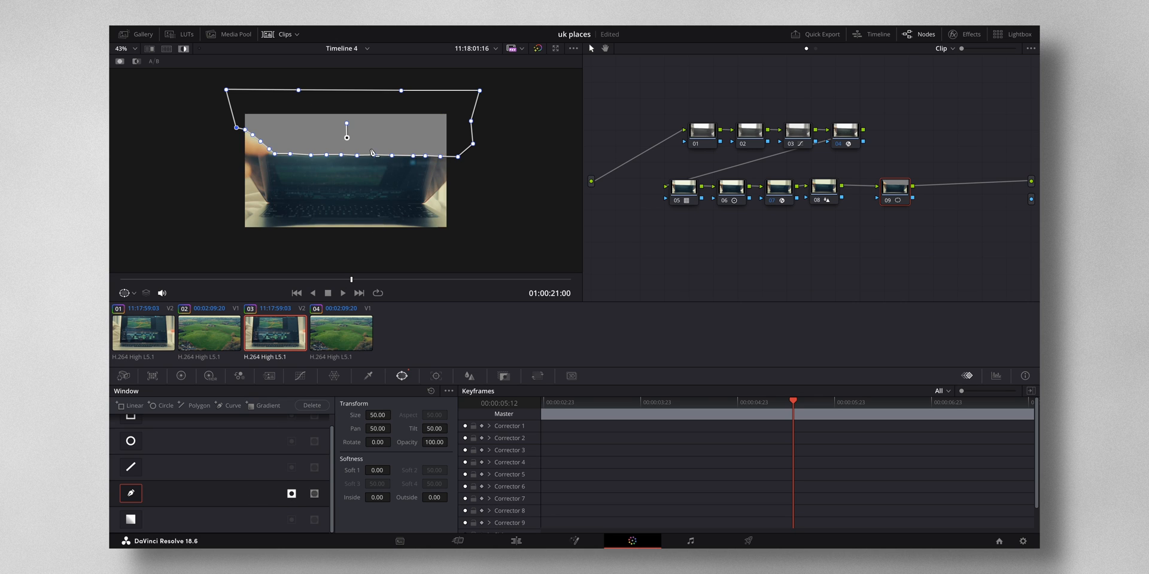
mouse_move(359, 137)
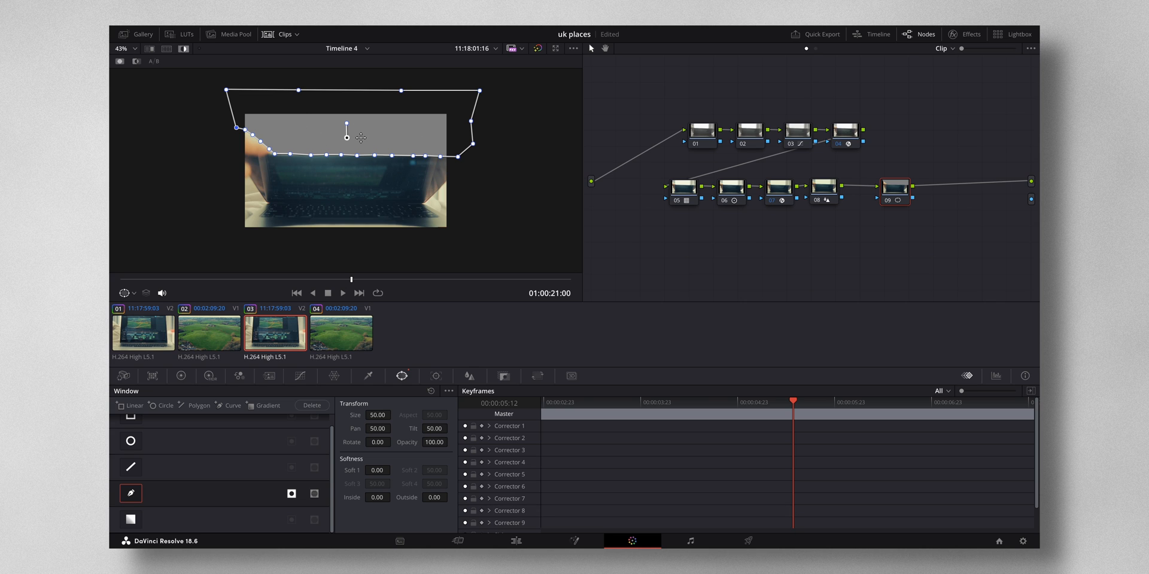
left_click(125, 292)
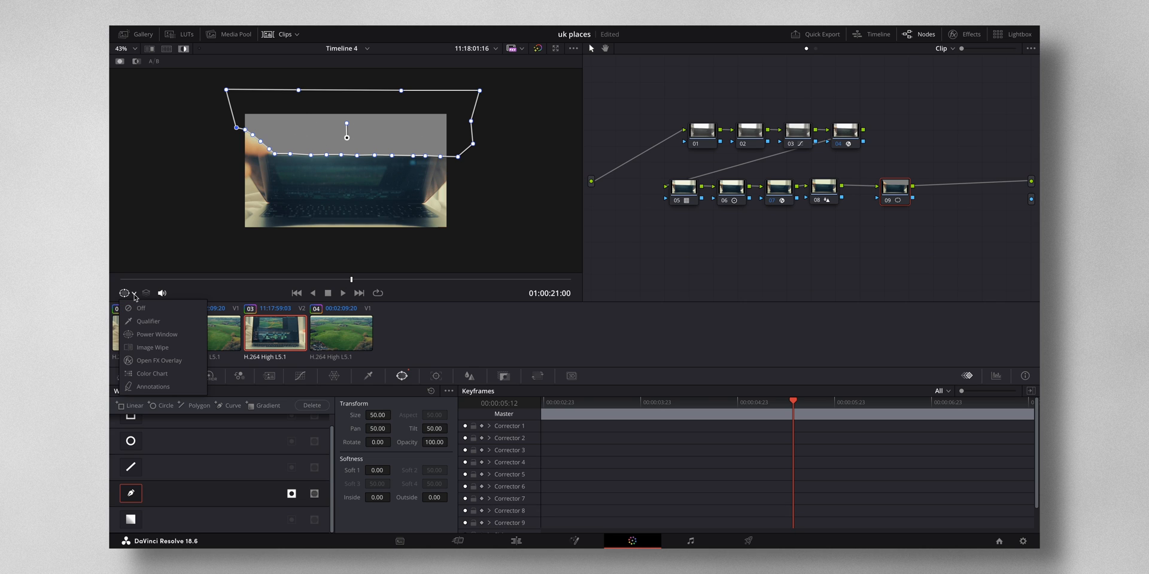
mouse_move(246, 226)
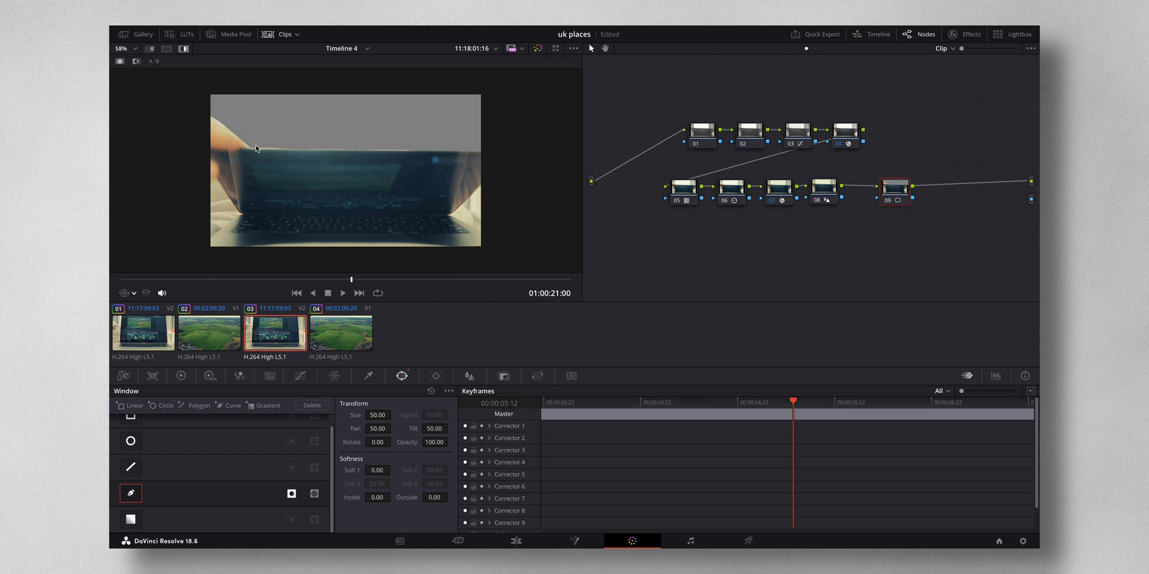
mouse_move(269, 163)
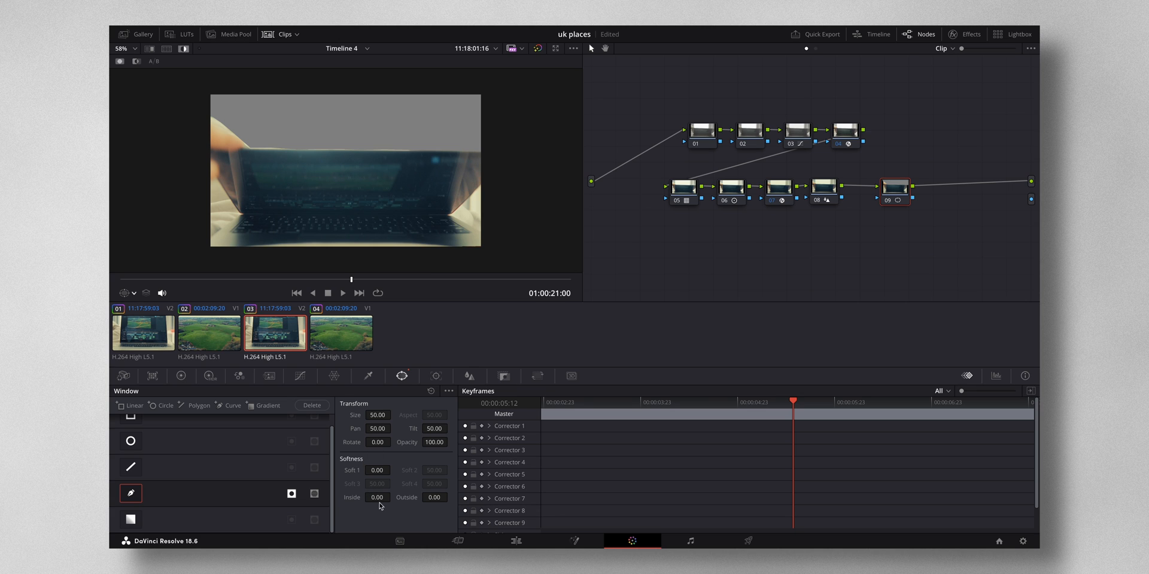
mouse_move(432, 496)
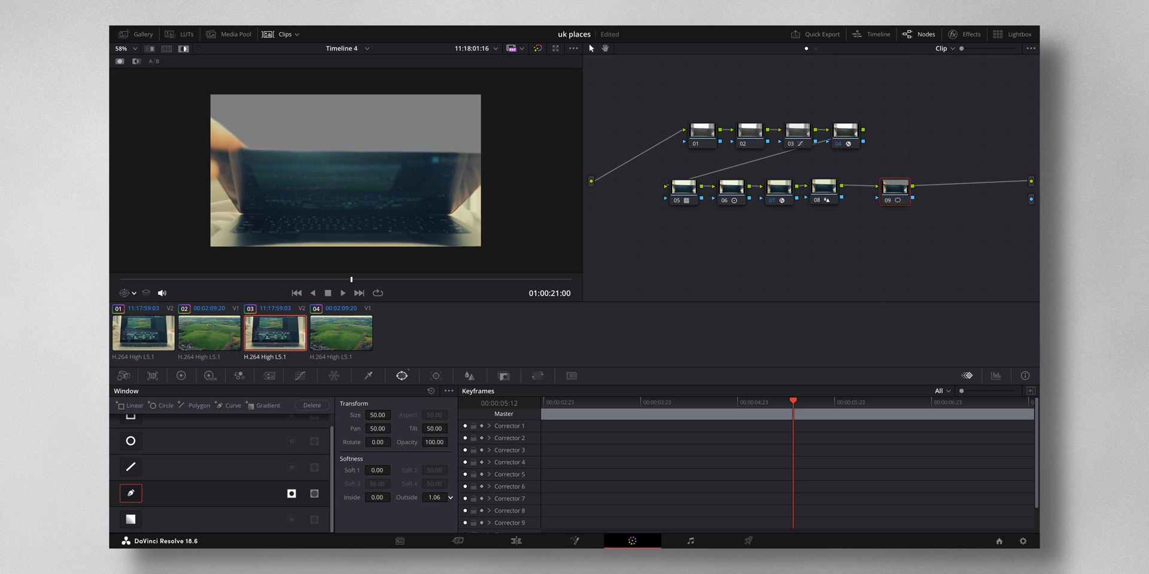
Step: Feather the mask with Softness Outside 1.34 and hide the window outline from the viewer
left_click(451, 494)
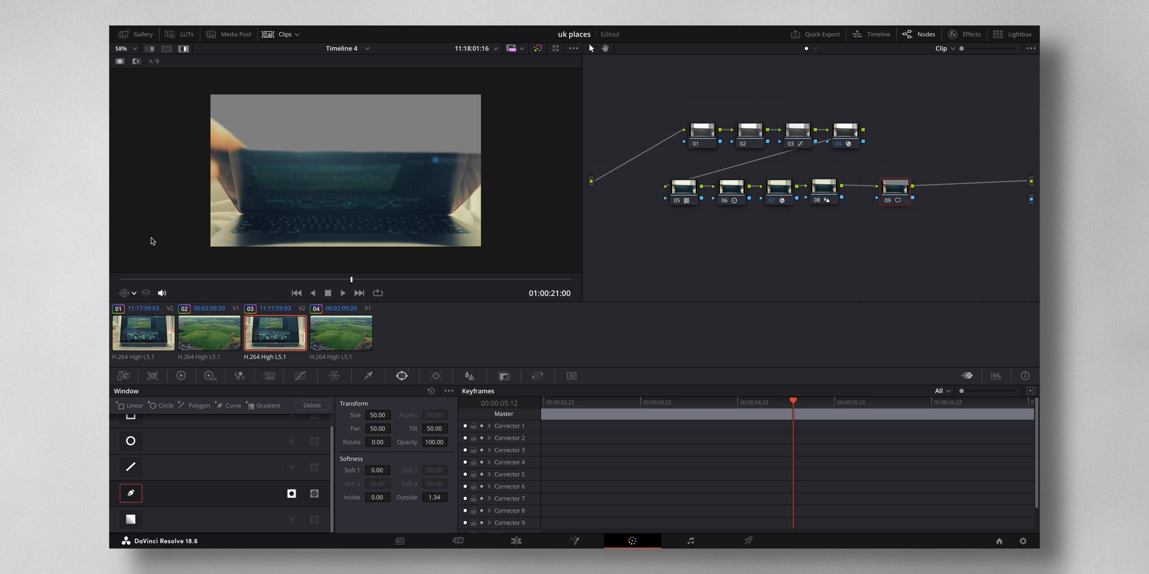
left_click(125, 293)
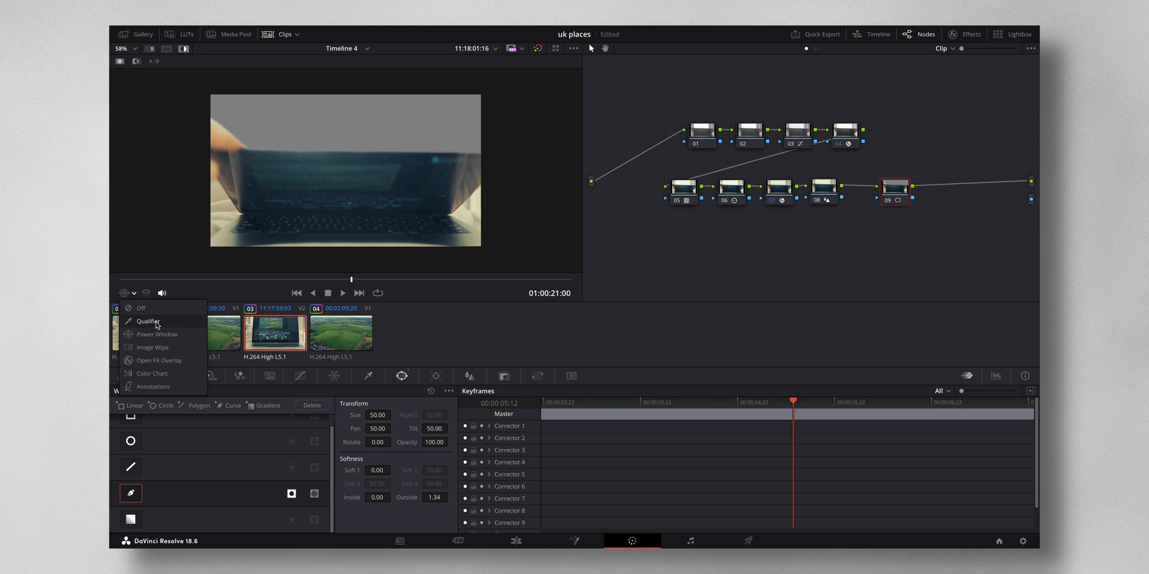
Step: Change the viewer overlay mode before reviewing node 01's brighter laptop shot
left_click(157, 334)
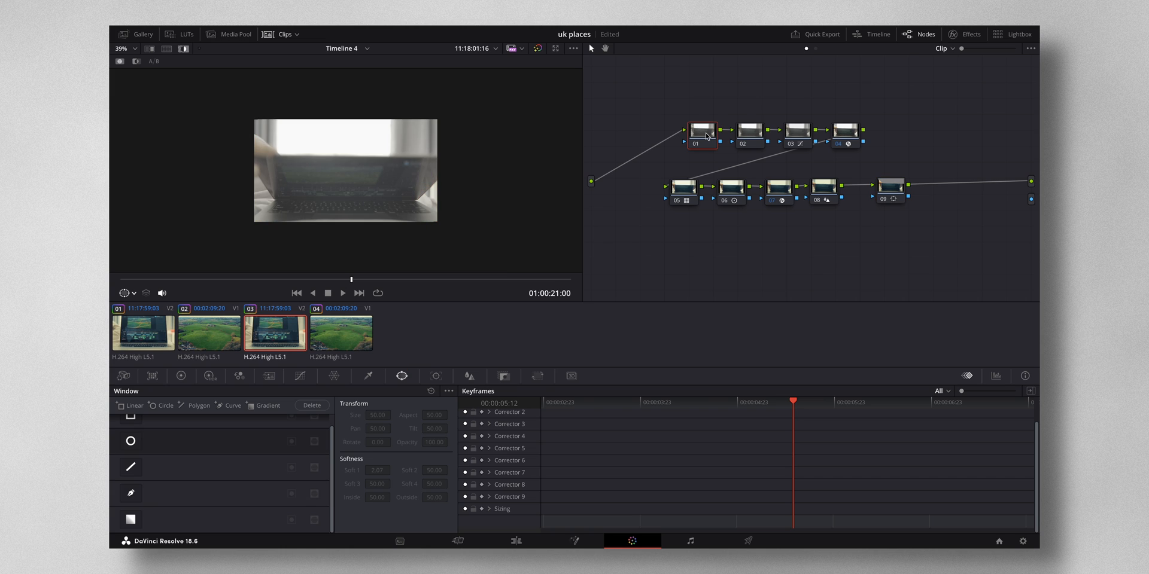
Step: Return to mask node 09 so its Corrector 9 keyframe can be set as the animation start
left_click(890, 191)
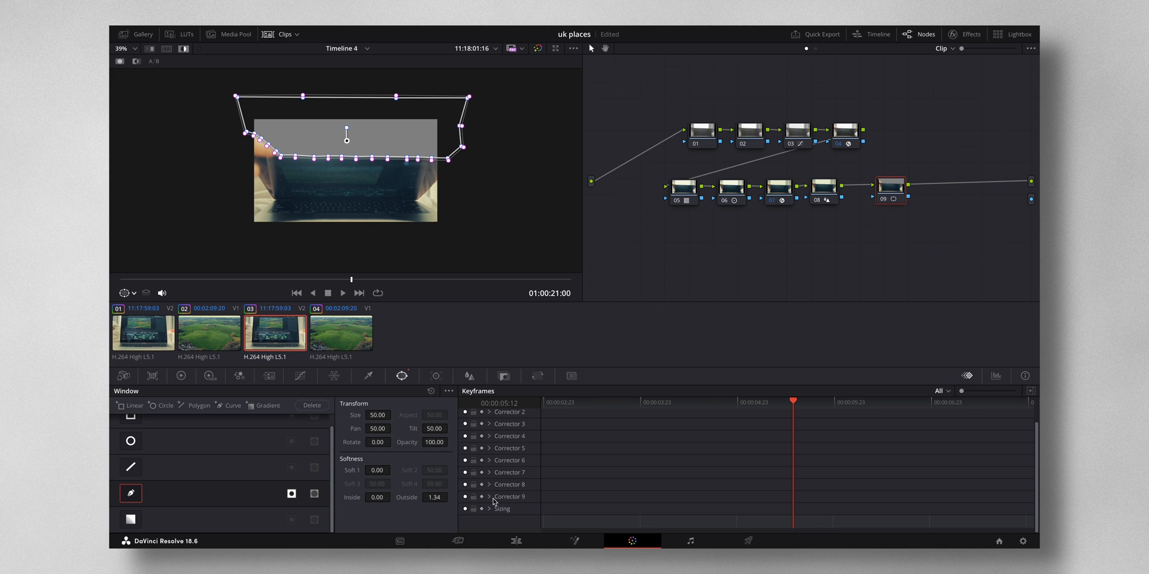
mouse_move(706, 445)
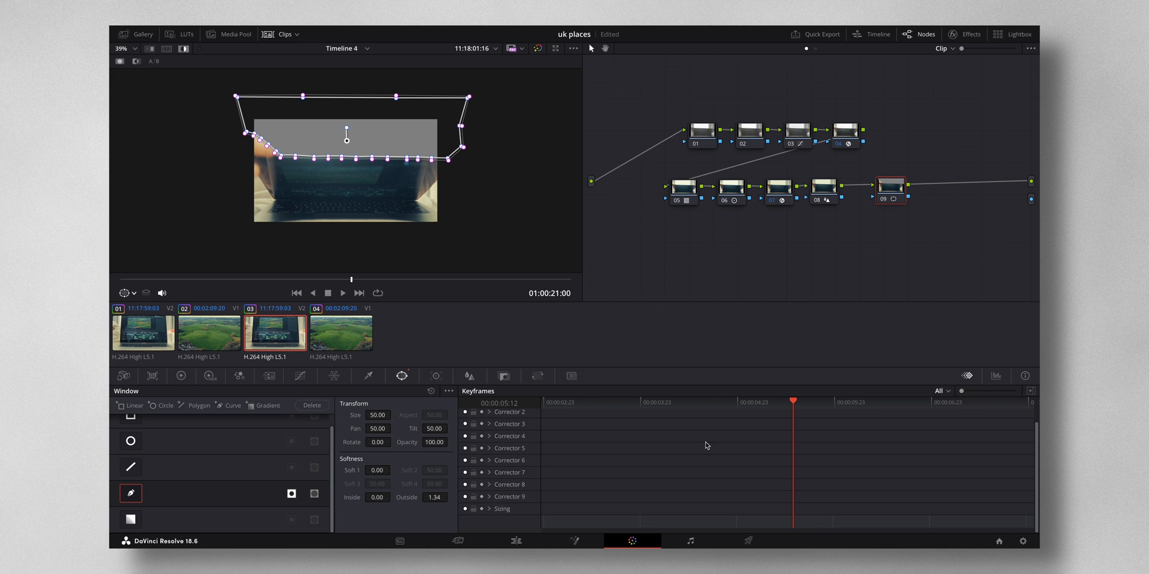
mouse_move(428, 283)
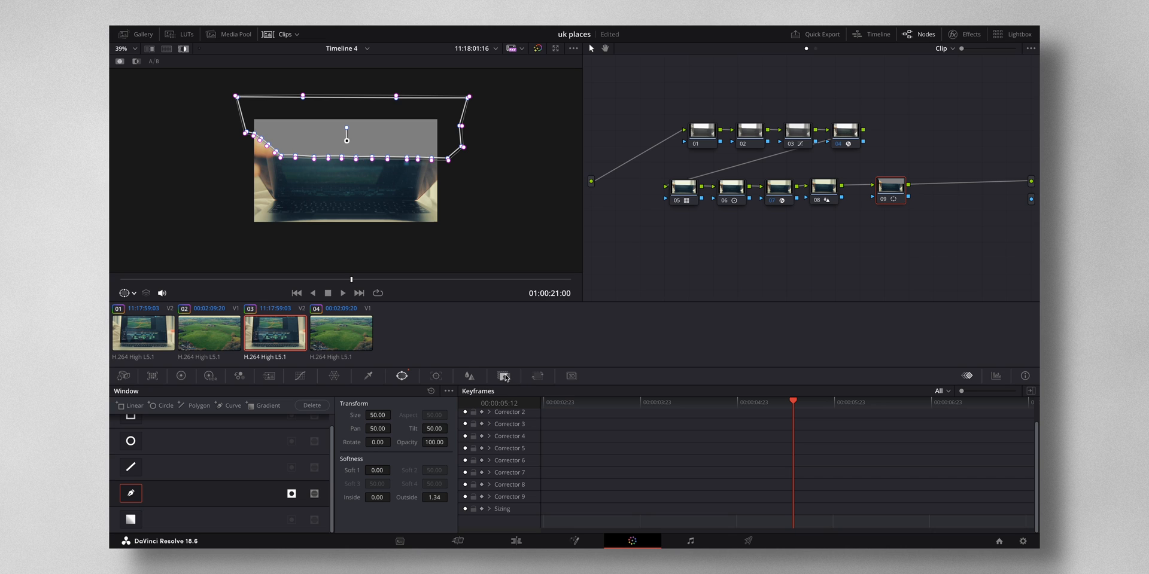
mouse_move(483, 501)
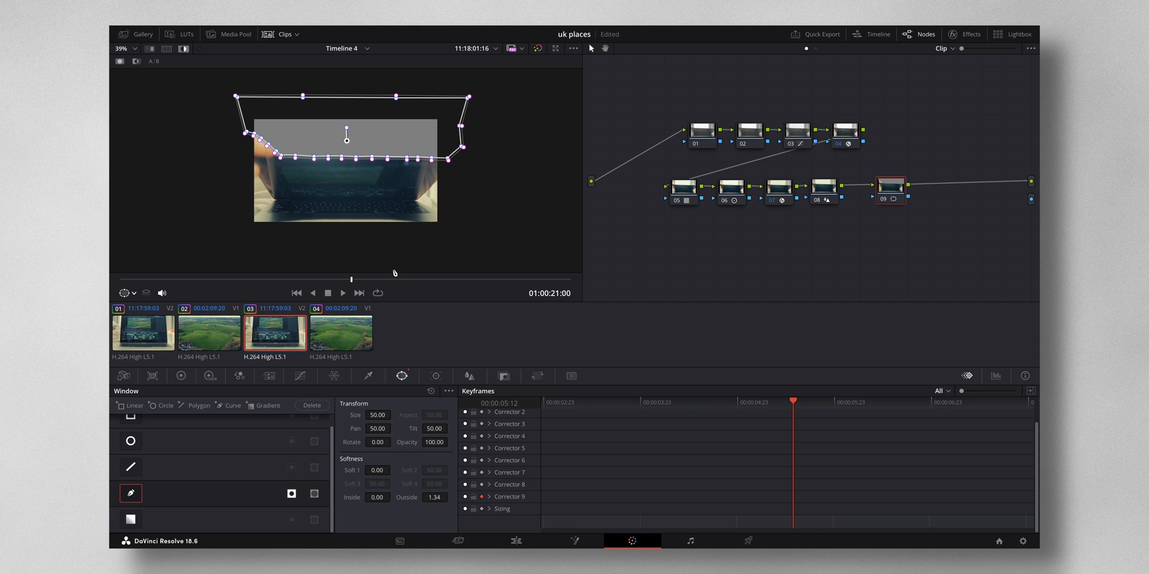
mouse_move(351, 281)
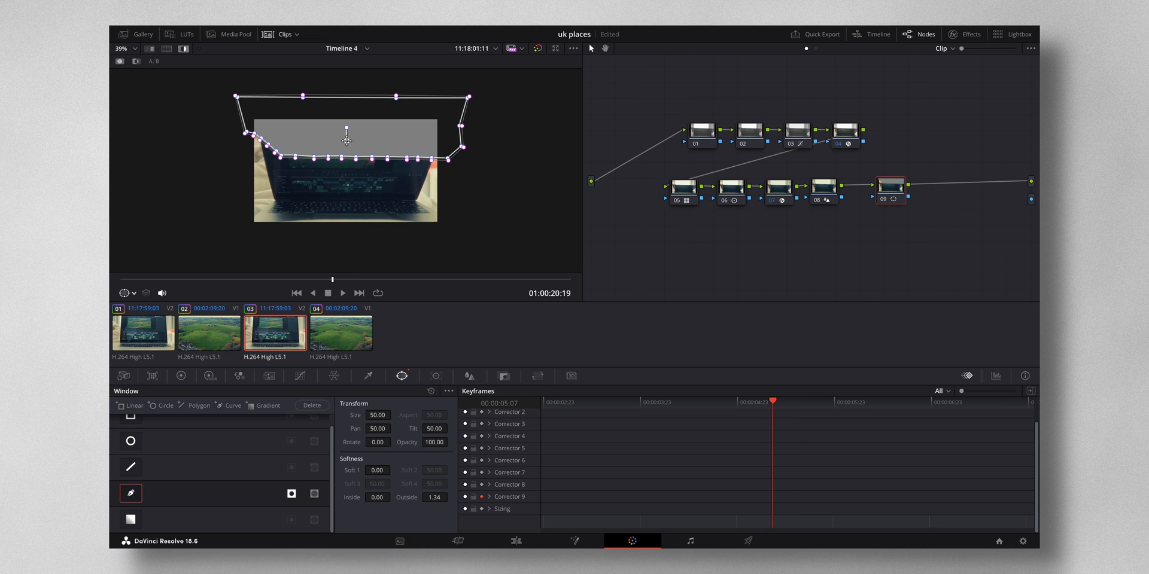
Step: Keyframe the lid mask frame by frame, shifting it up and back down so it follows the closing laptop lid
left_click_drag(346, 141, 345, 111)
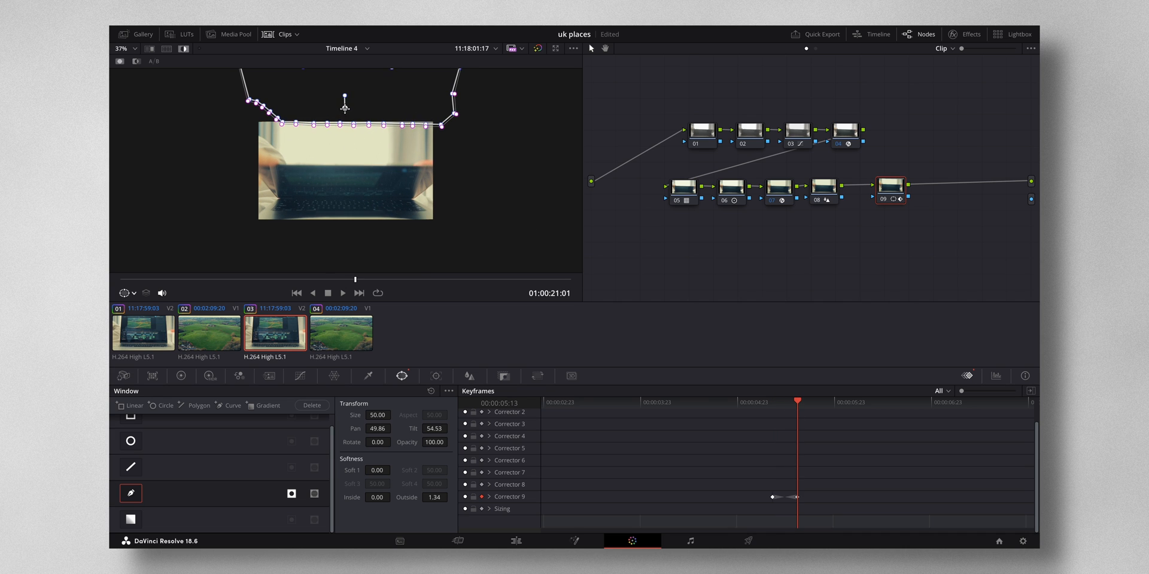
left_click_drag(345, 106, 345, 145)
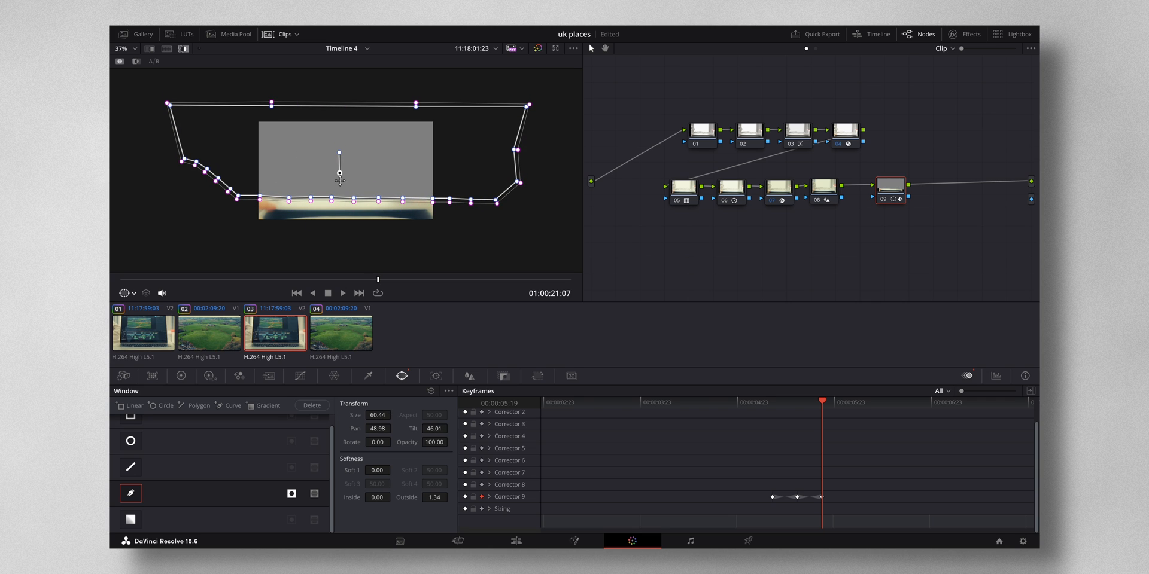
mouse_move(388, 243)
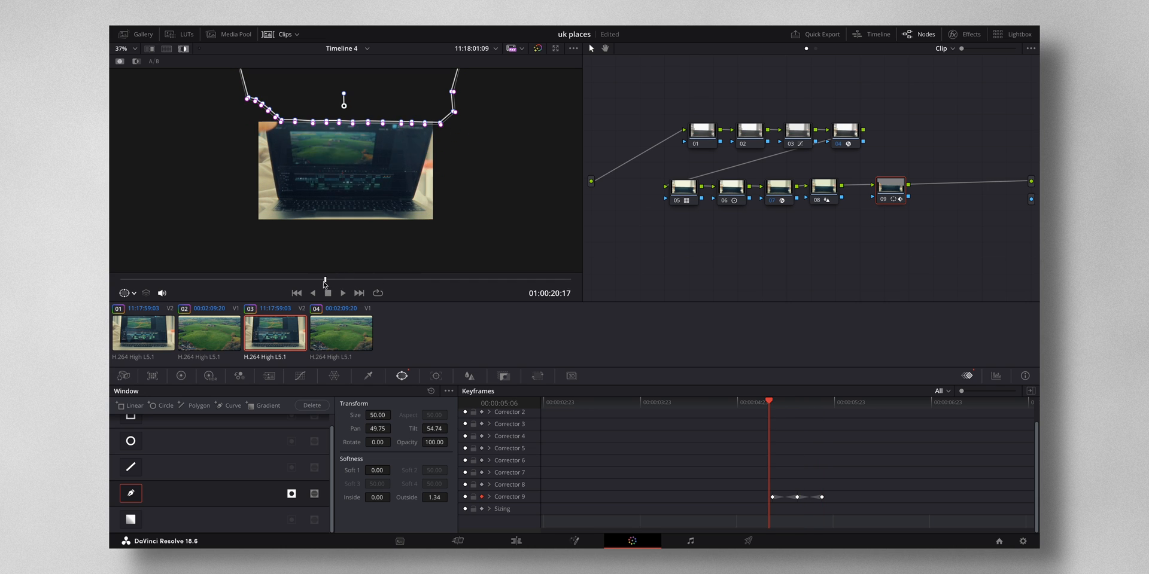
left_click(341, 292)
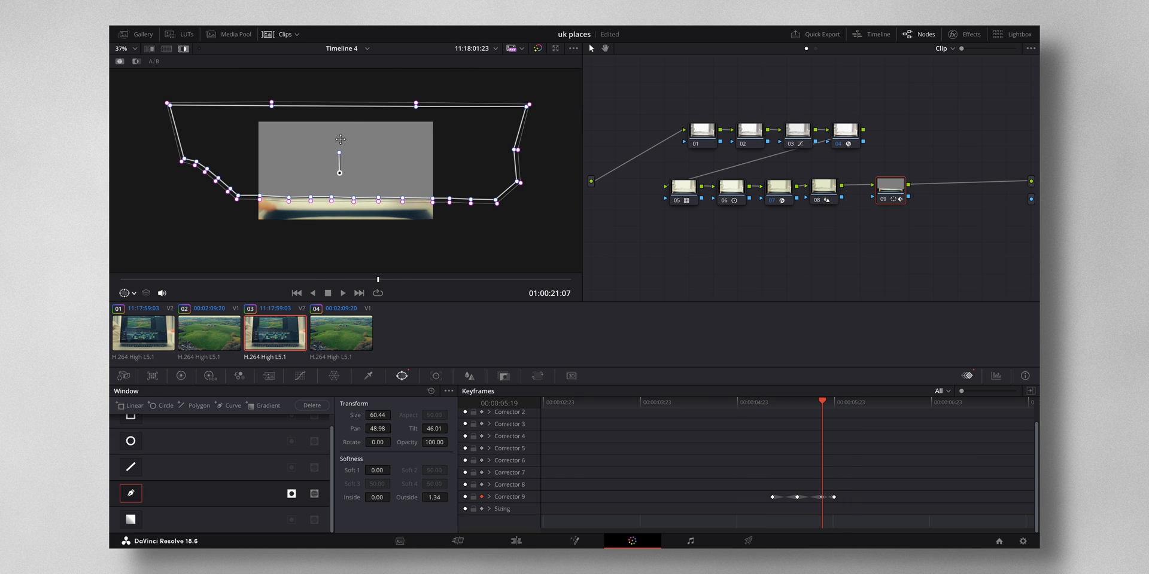
mouse_move(373, 155)
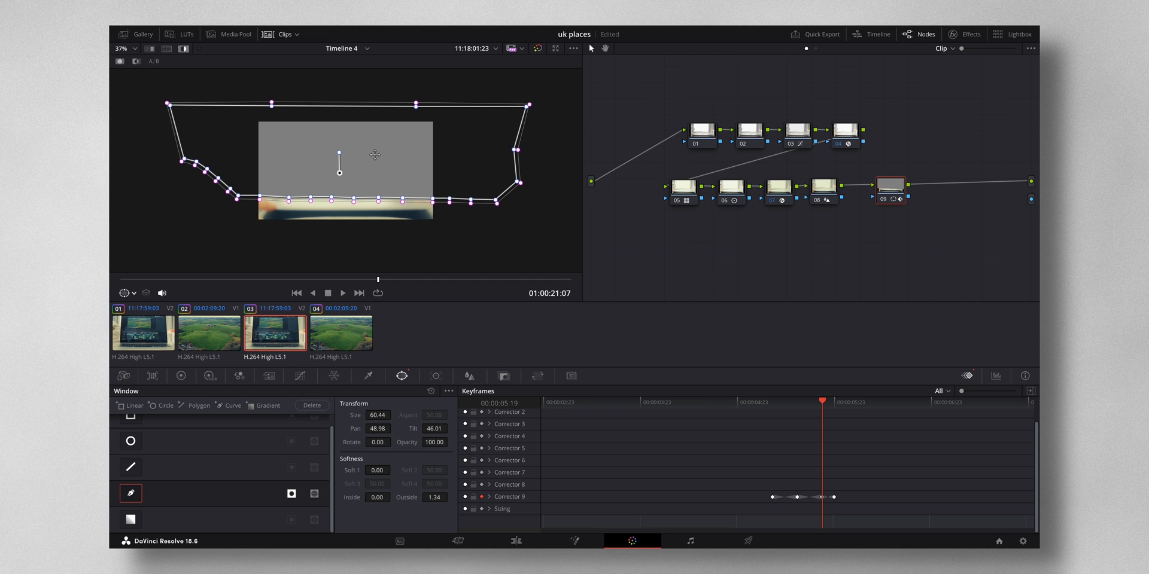
mouse_move(379, 283)
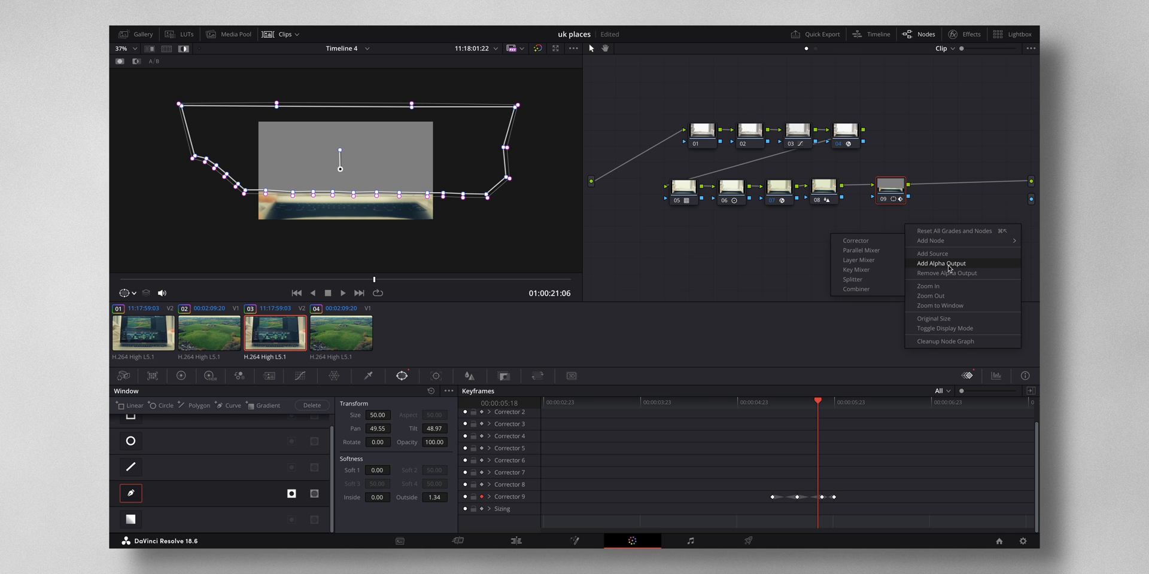
Step: Add an alpha output to the node graph and connect node 09's alpha so the drone landscape shows above the laptop
left_click(940, 264)
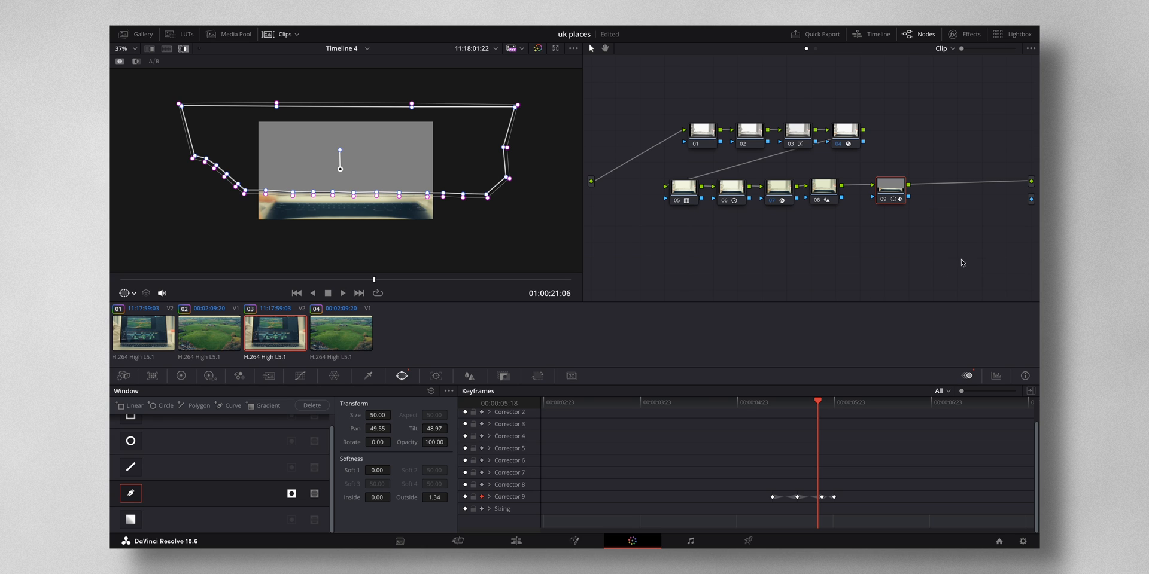
mouse_move(912, 200)
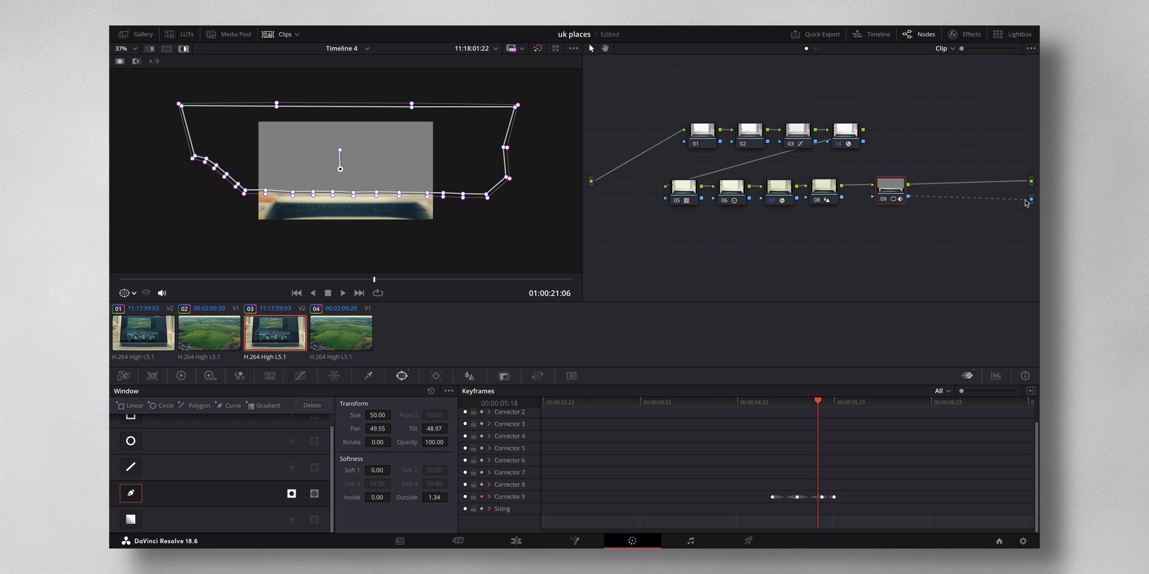
mouse_move(493, 130)
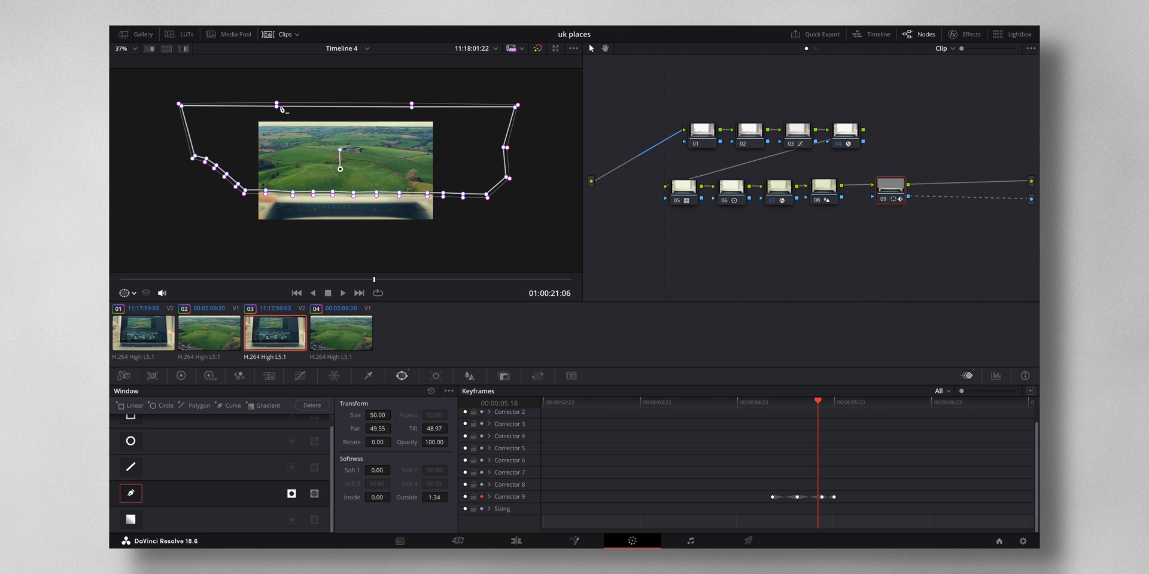
mouse_move(381, 286)
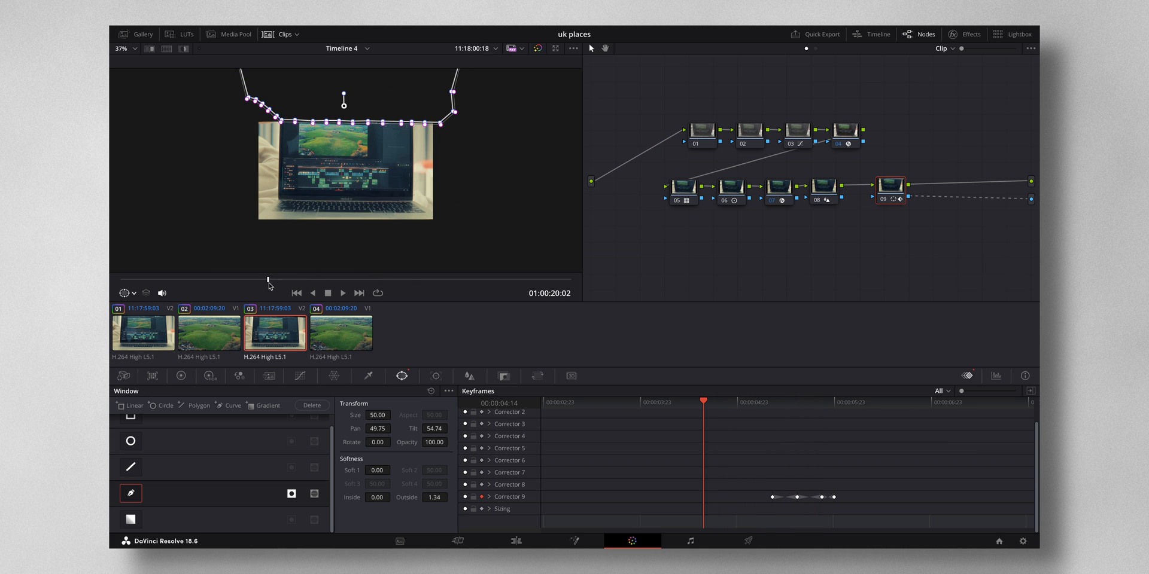
Step: Scrub back through the clip and adjust the viewer overlay to check the laptop-closing reveal
left_click(128, 292)
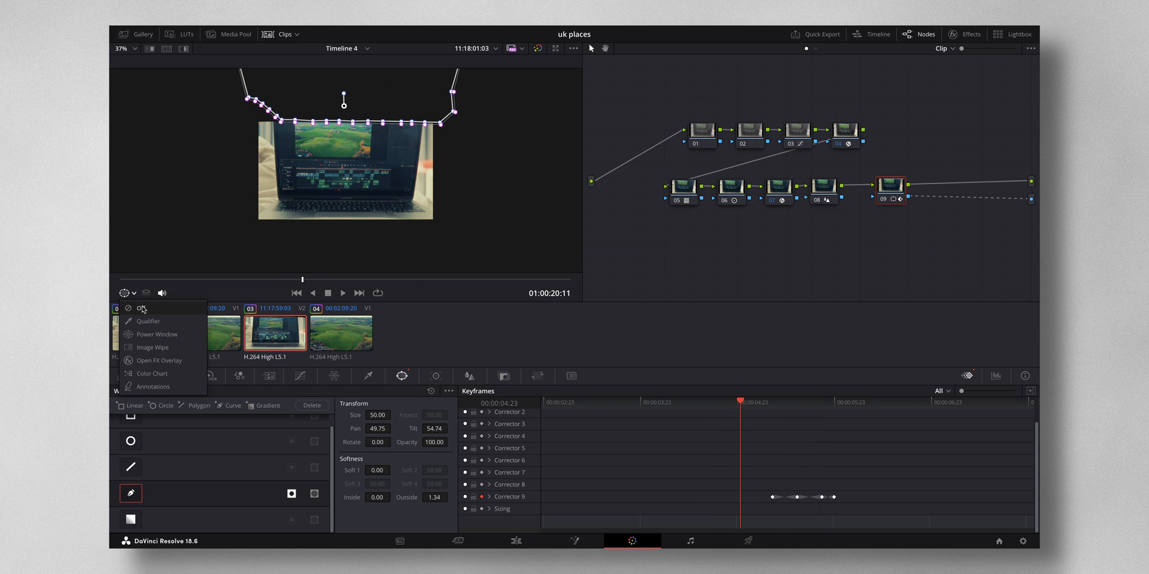